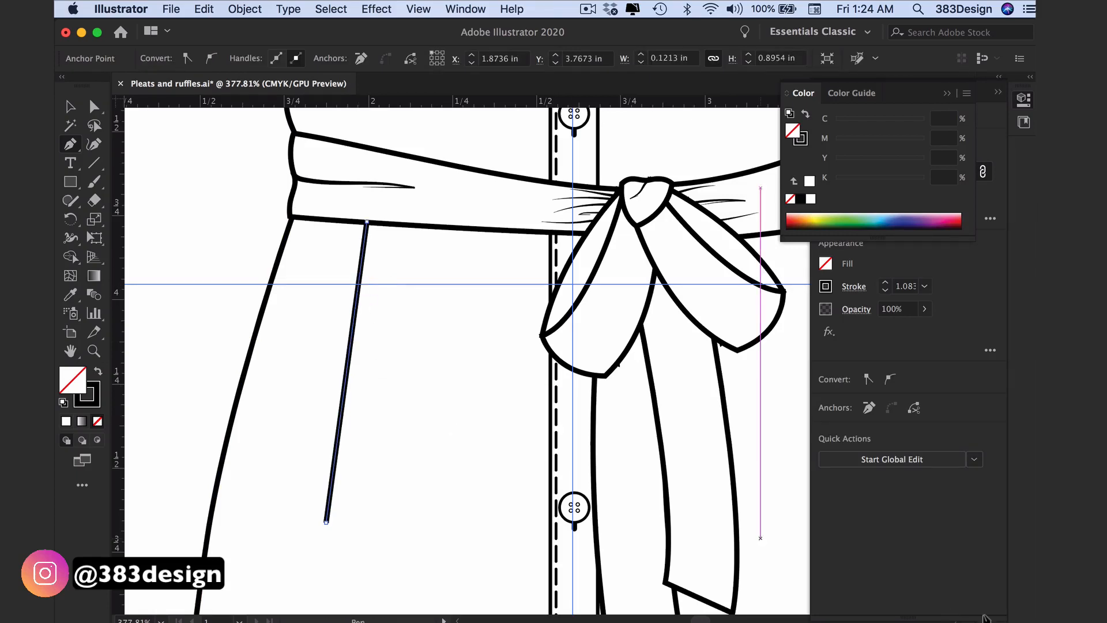
- Finish the narrow pleat shape below the first waistband and fill it with 6% K grey
click(853, 286)
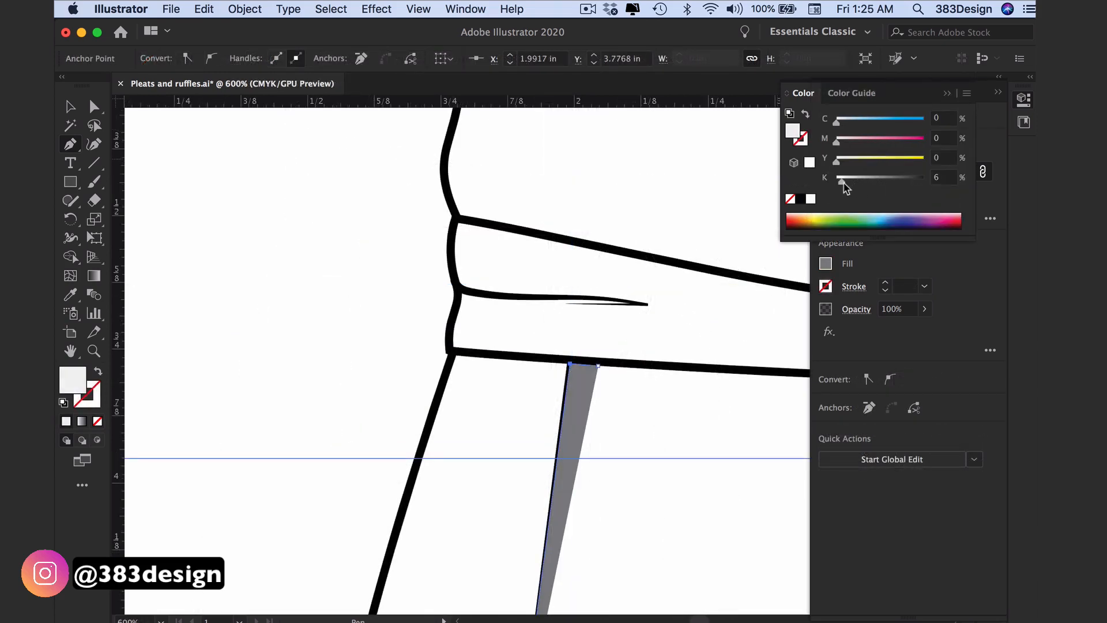
click(598, 368)
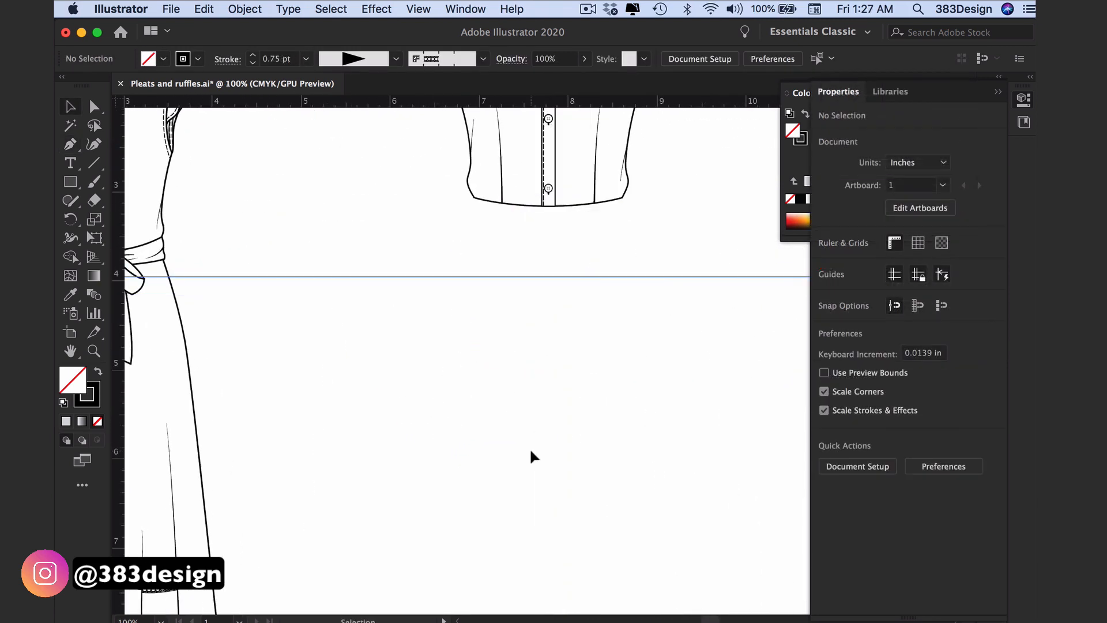
mouse_move(217, 324)
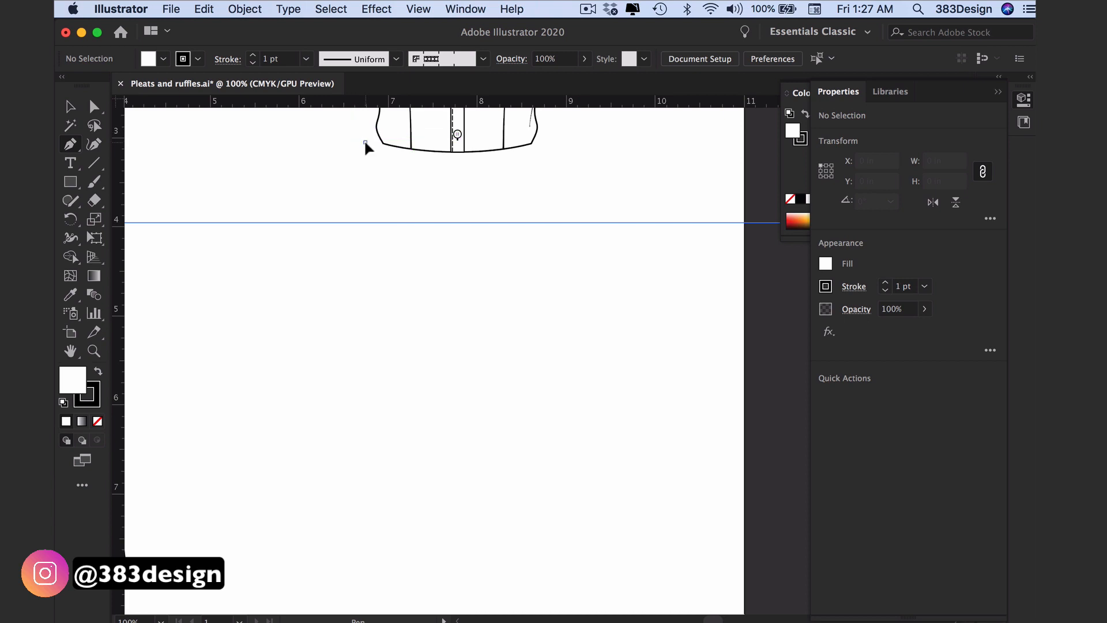
- Pen-draw a vertical pleat line with a short hem foot under the second bodice, then select it
click(365, 531)
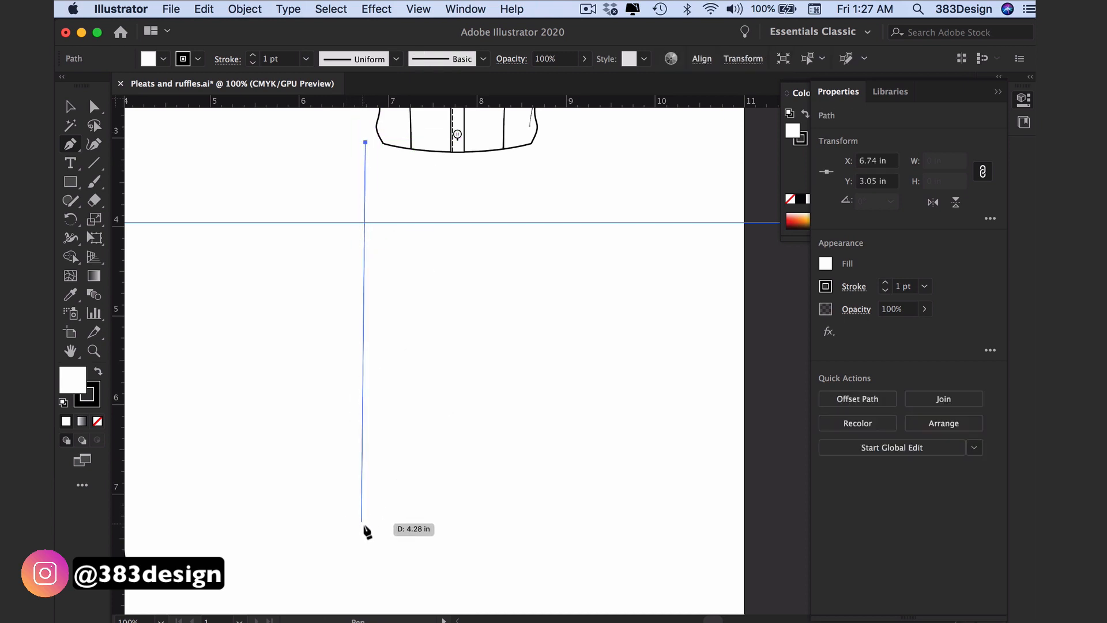
click(365, 528)
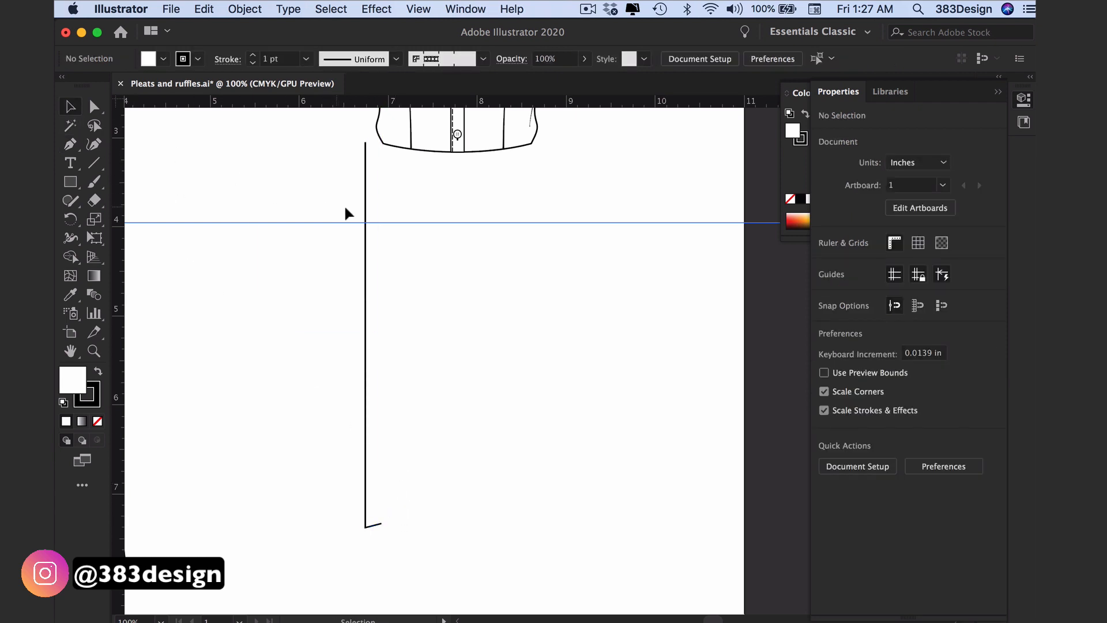
click(365, 332)
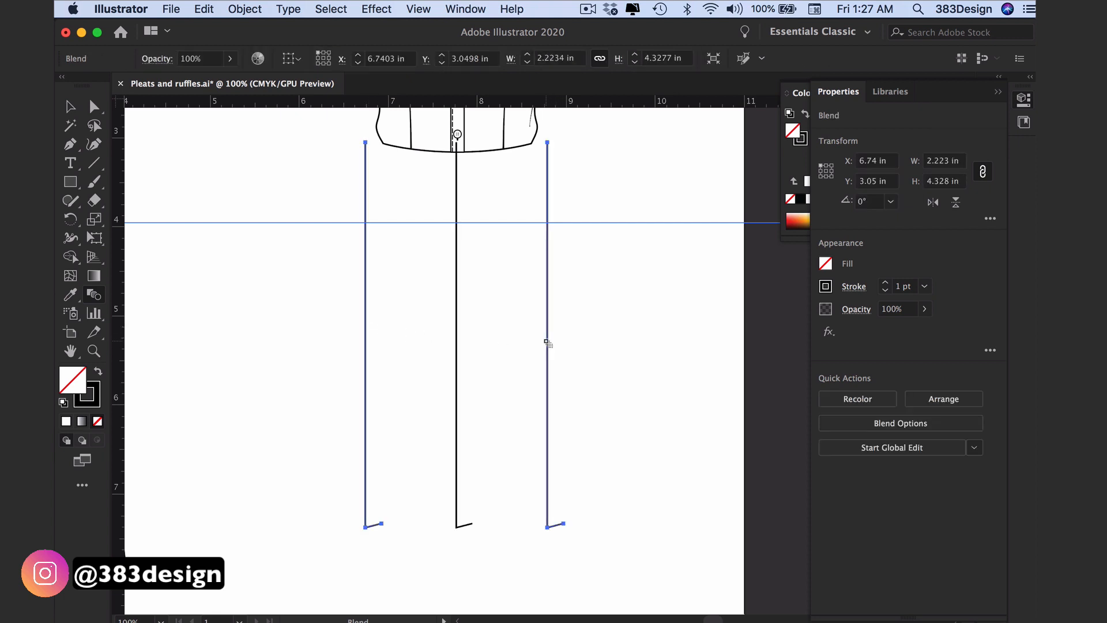
- Set Blend Options spacing to 12 specified steps and zoom in on the pleat hems
click(899, 422)
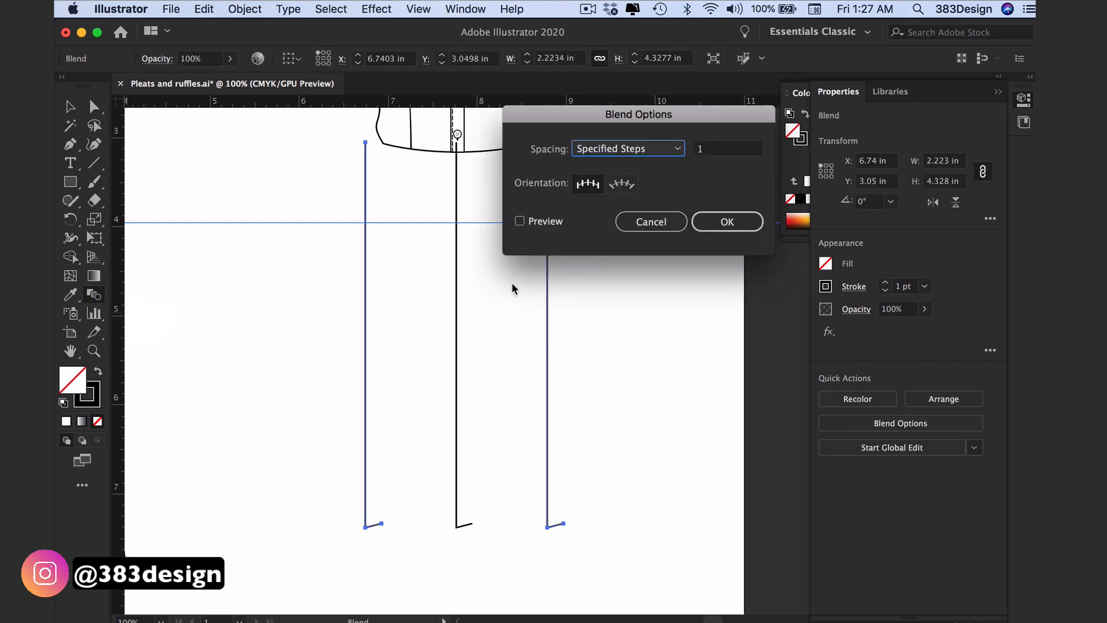
mouse_move(601, 271)
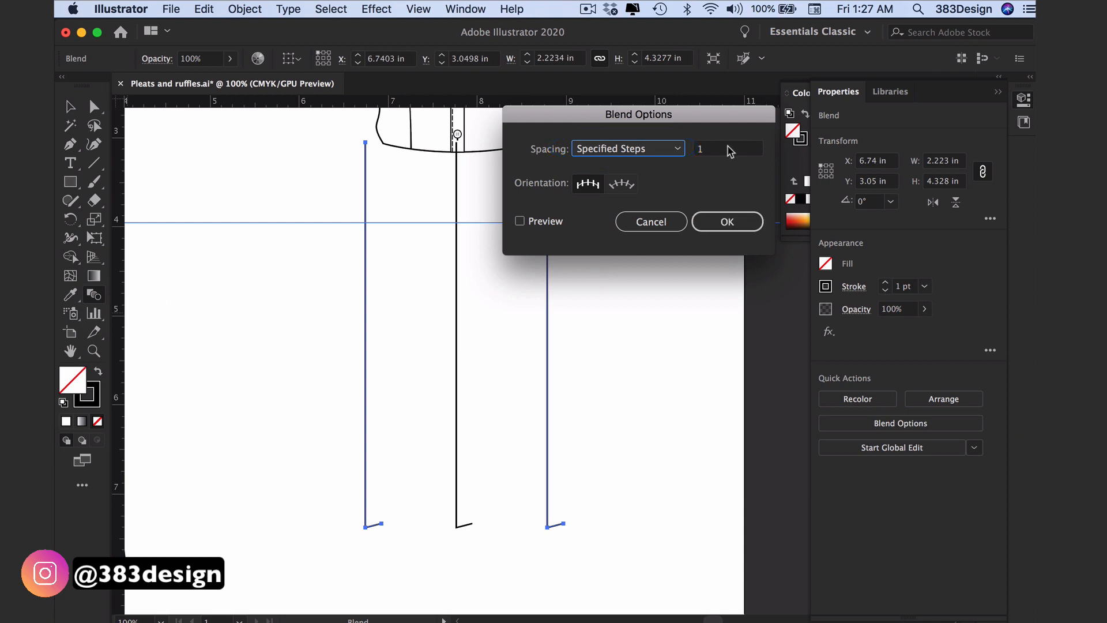
text(12)
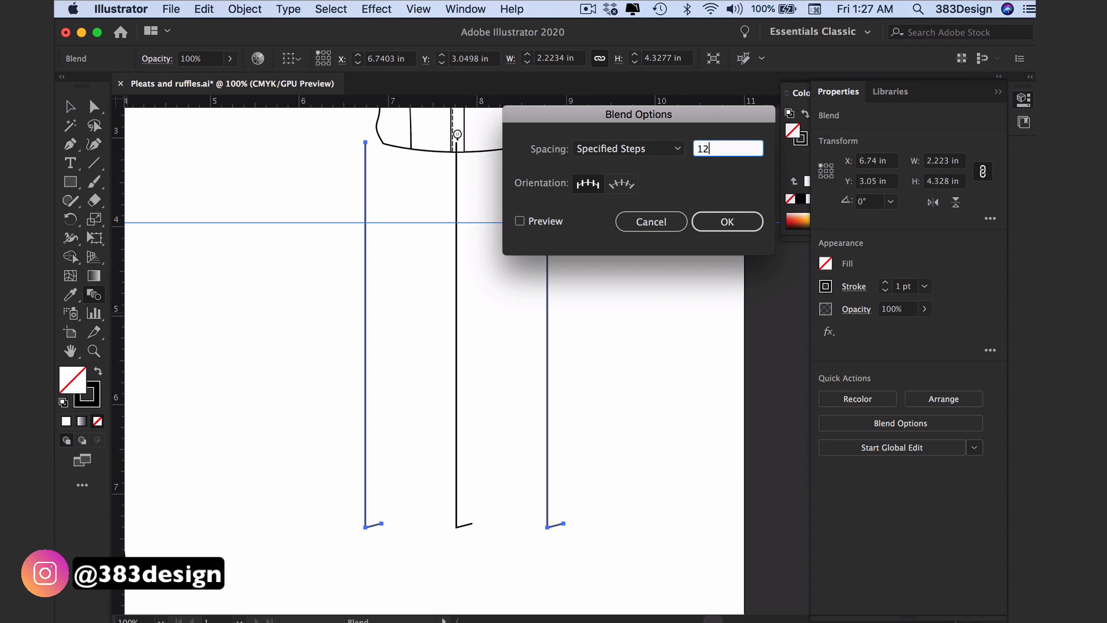
click(727, 220)
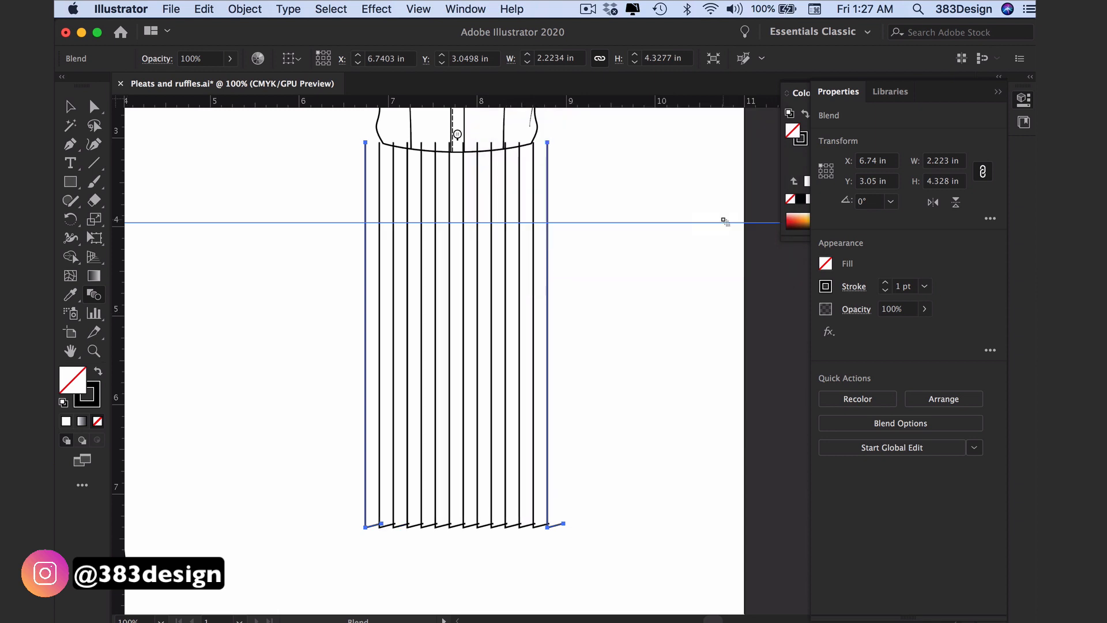
click(622, 274)
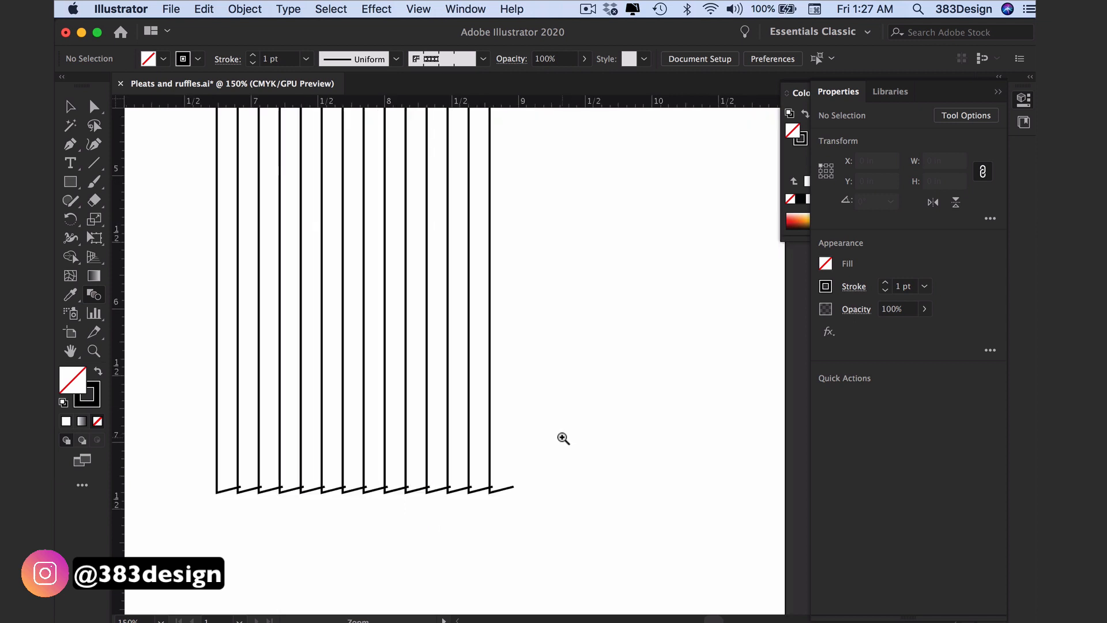
- Zoom closer and use Direct Selection on the leftmost pleat line and the last hem foot's end
click(564, 438)
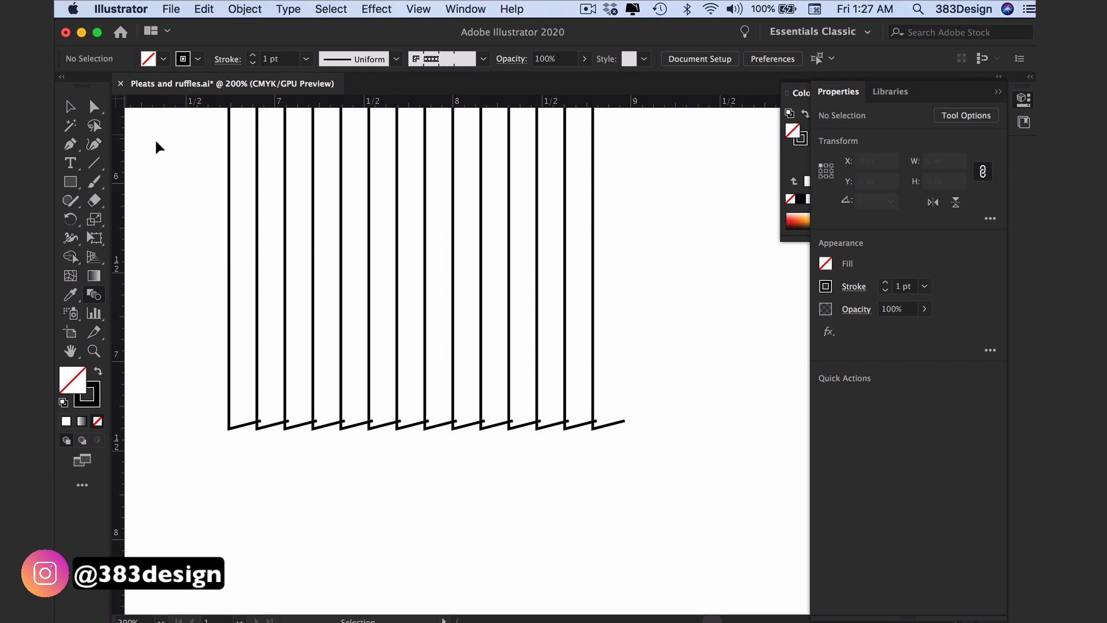
click(94, 106)
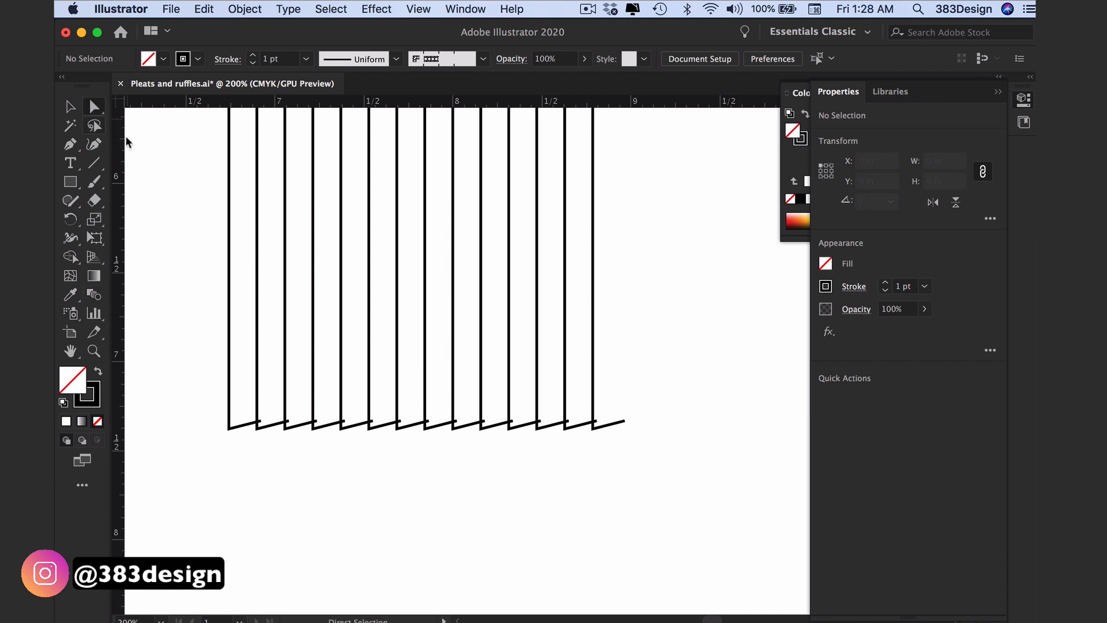
click(229, 427)
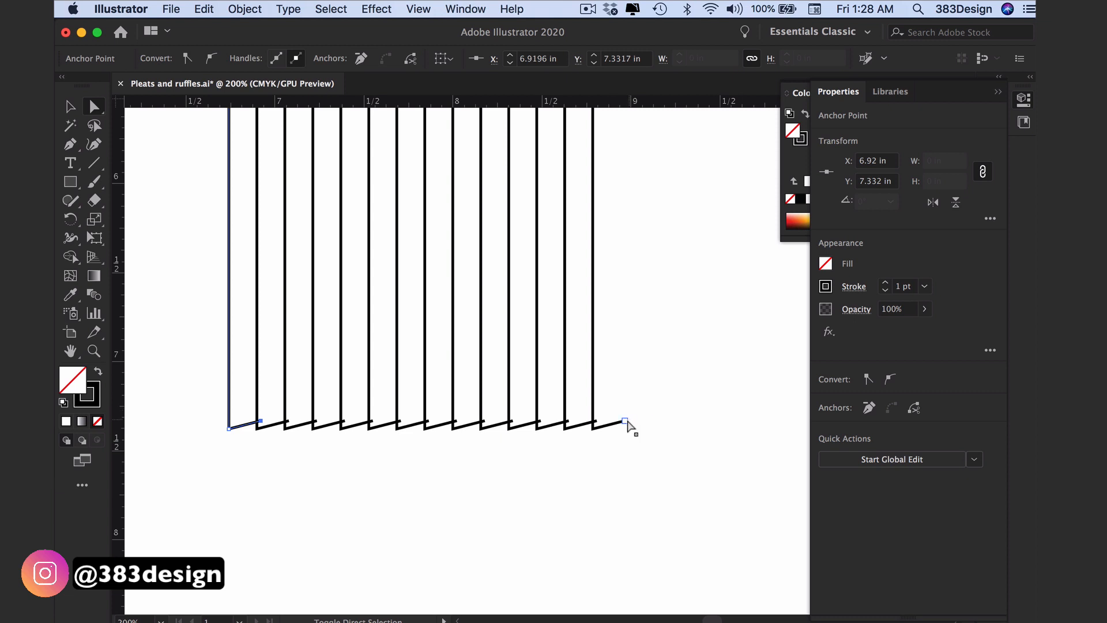
click(594, 426)
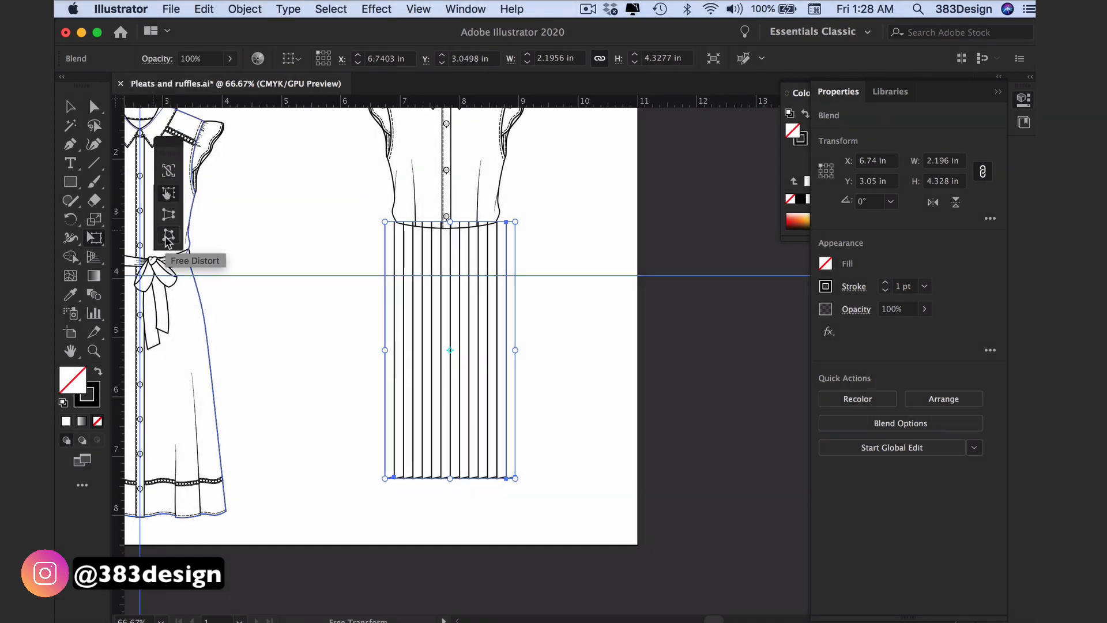
mouse_move(343, 236)
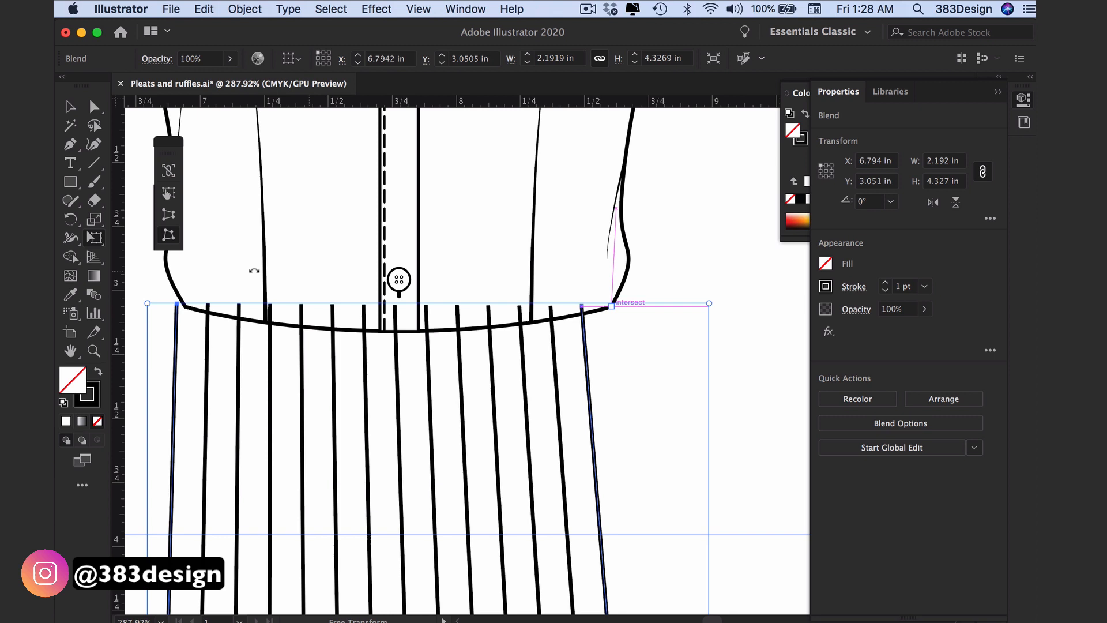
mouse_move(150, 309)
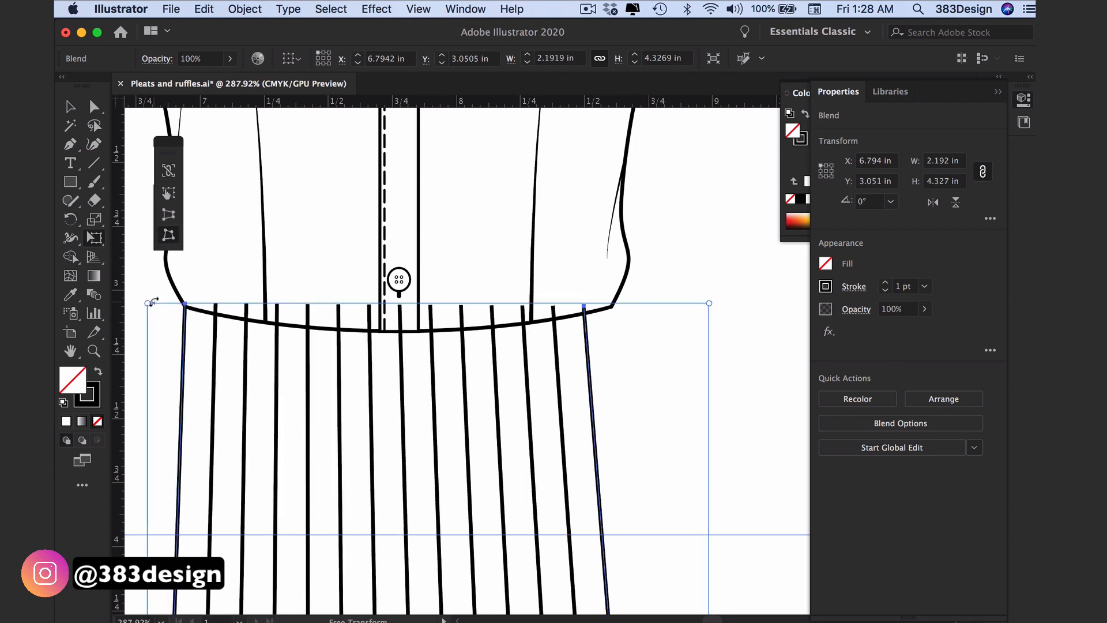
mouse_move(702, 286)
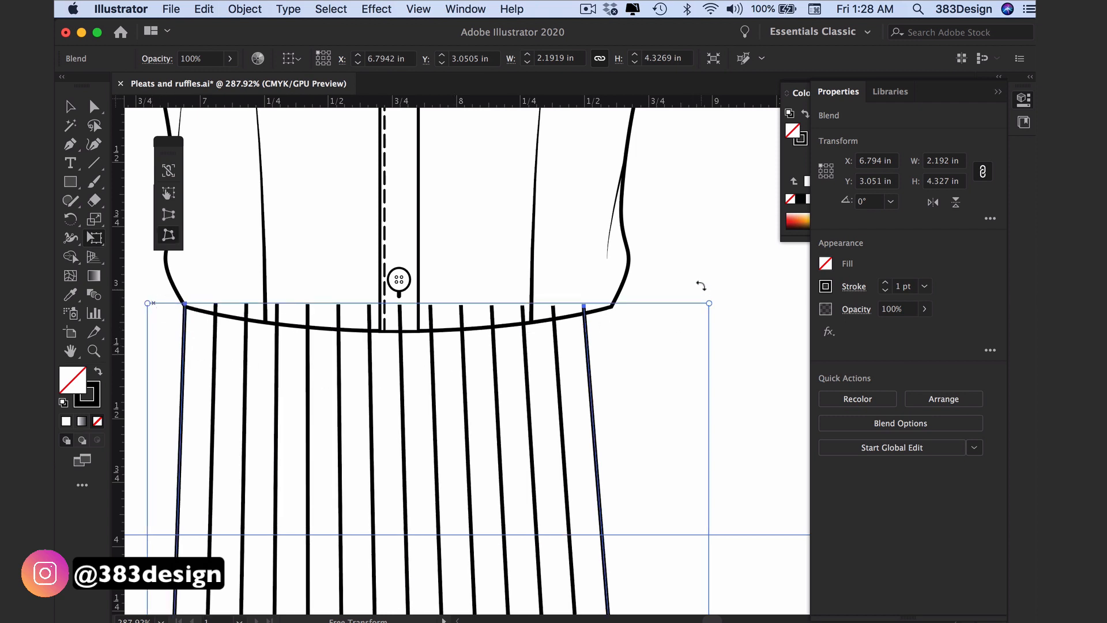
- Free Distort the blend's top corners inward so its top meets the bodice waistband
click(650, 392)
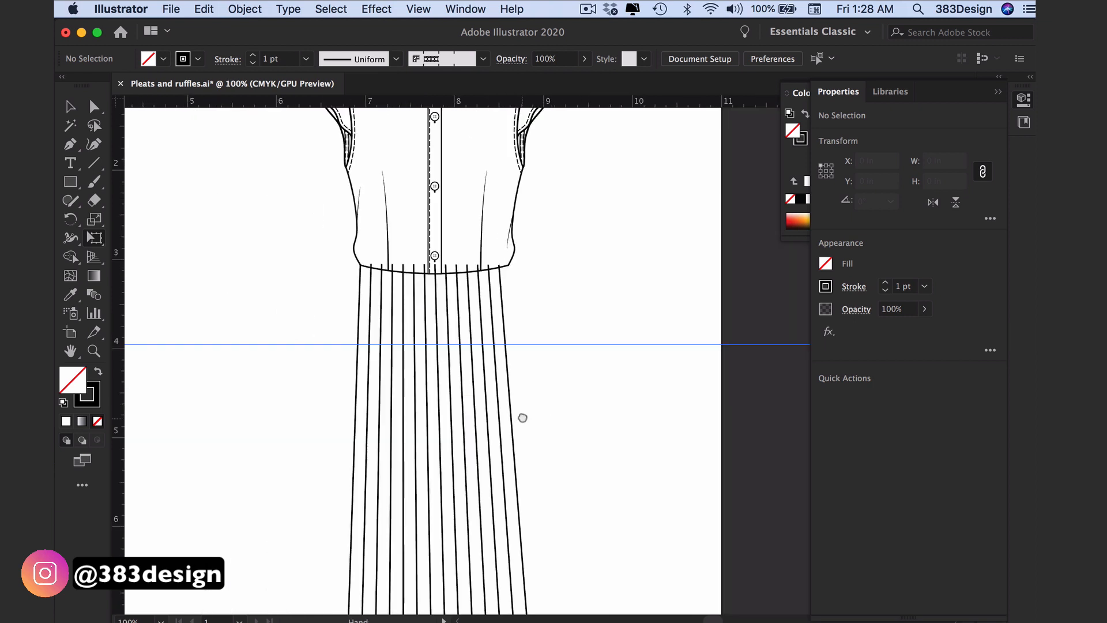
- Expand the flared pleat blend with Object, Fill and Stroke checked, then deselect
scroll(down, 3)
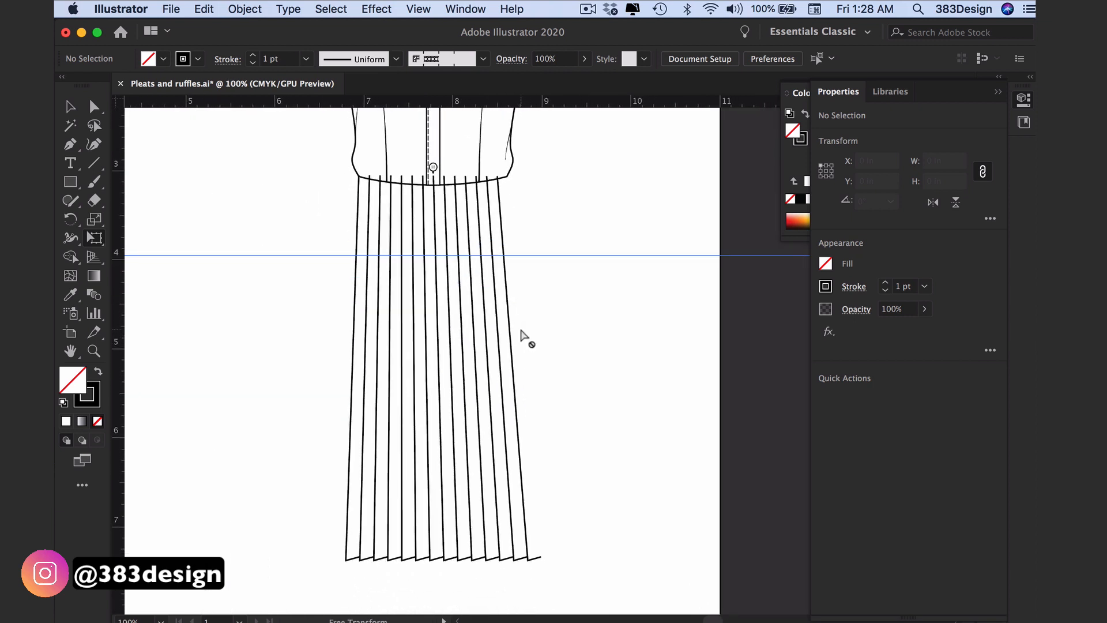
mouse_move(583, 558)
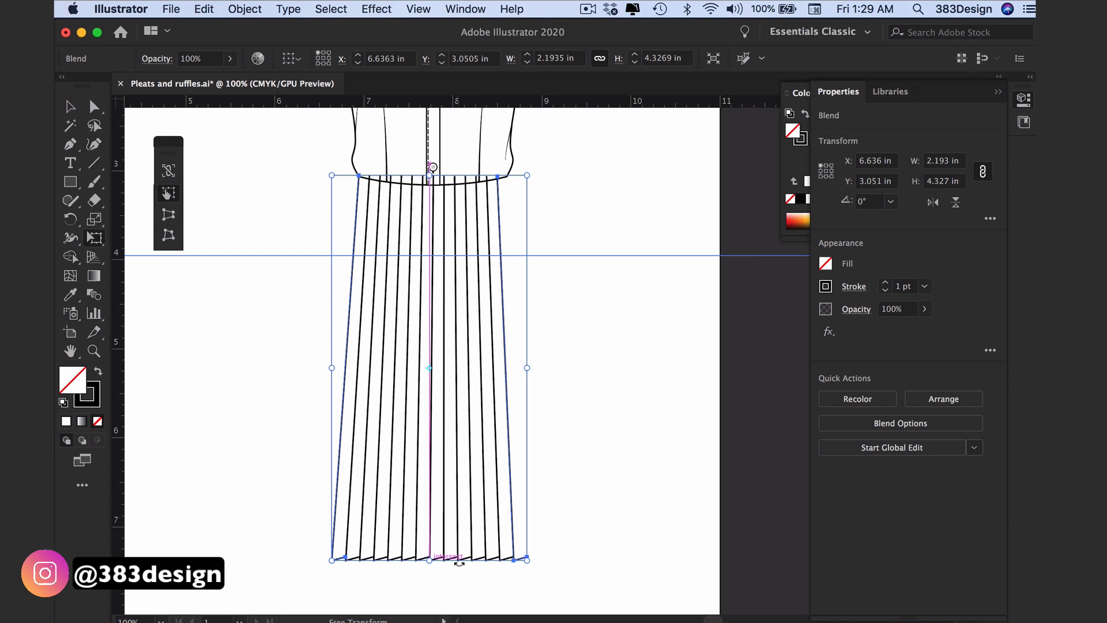
click(70, 107)
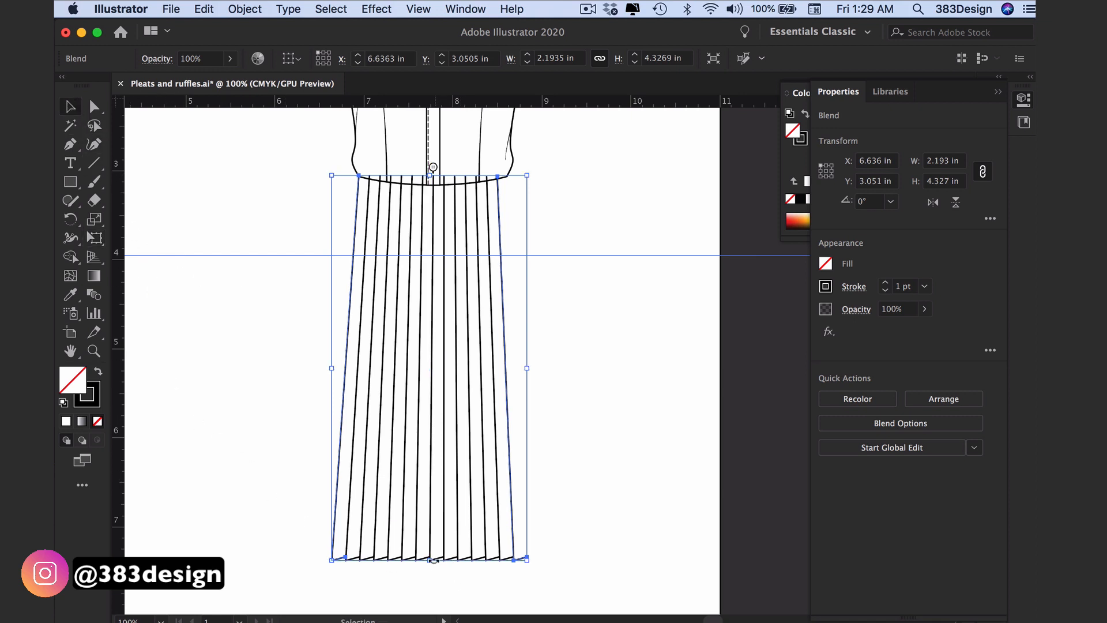
click(244, 9)
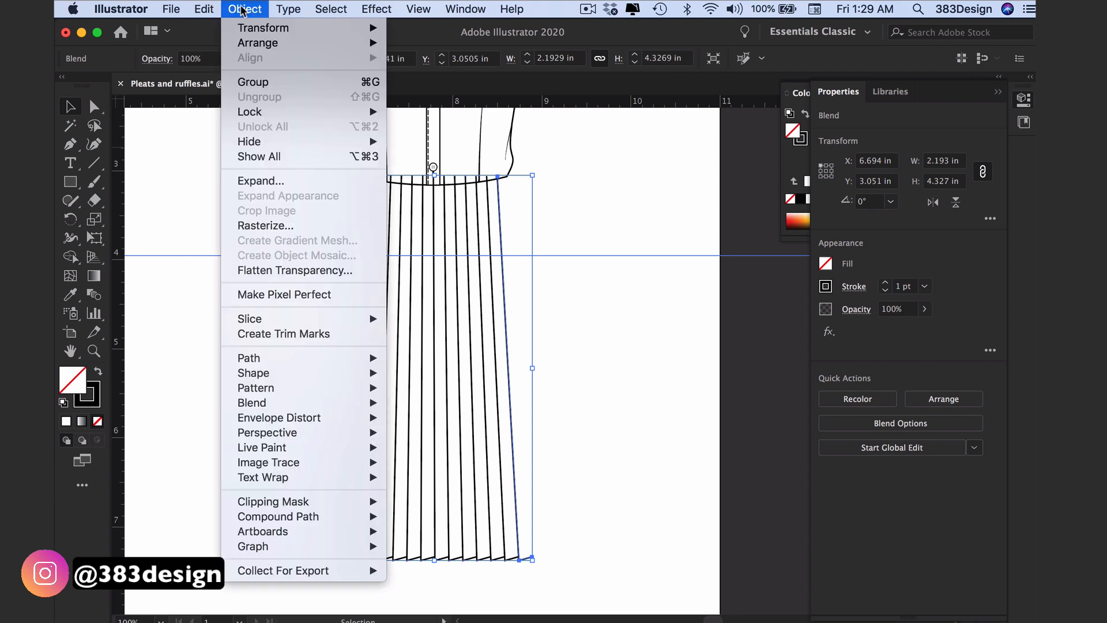
click(261, 181)
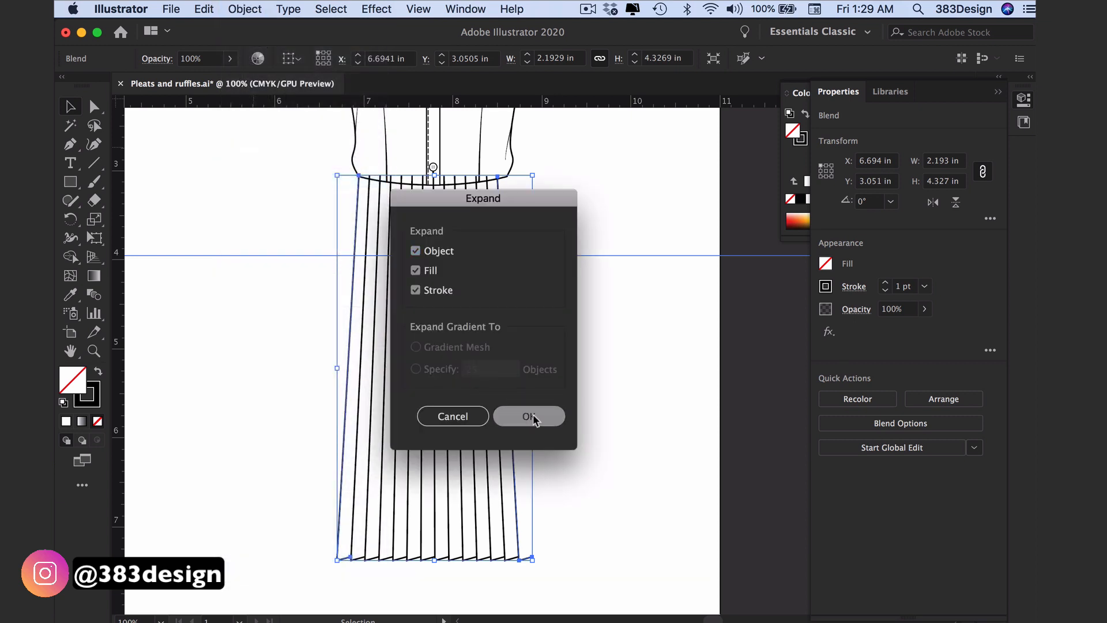
click(529, 416)
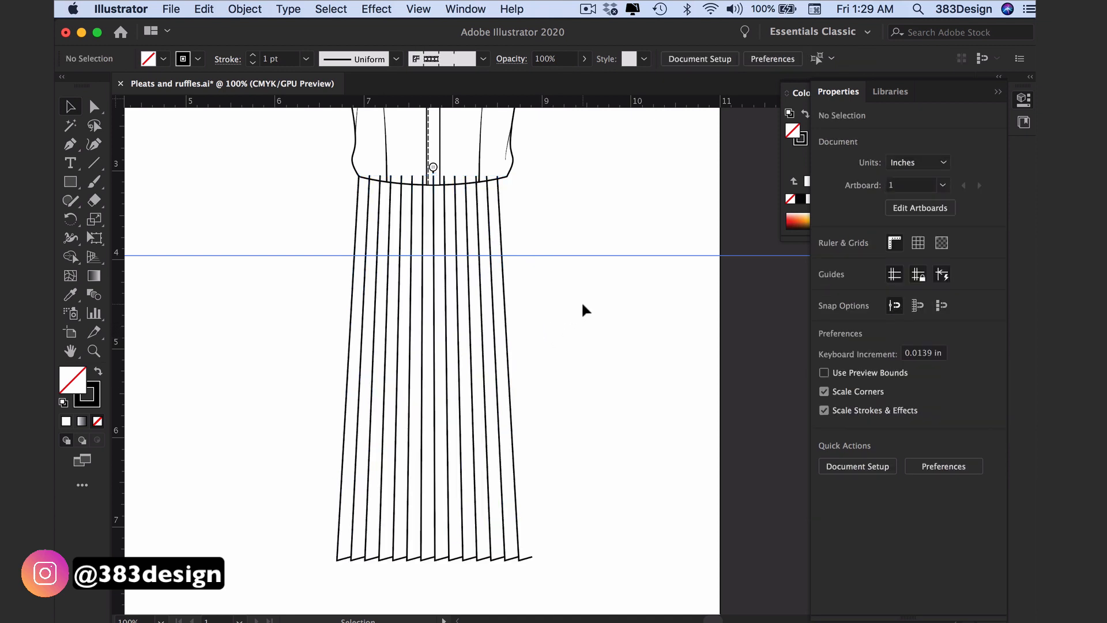
mouse_move(505, 272)
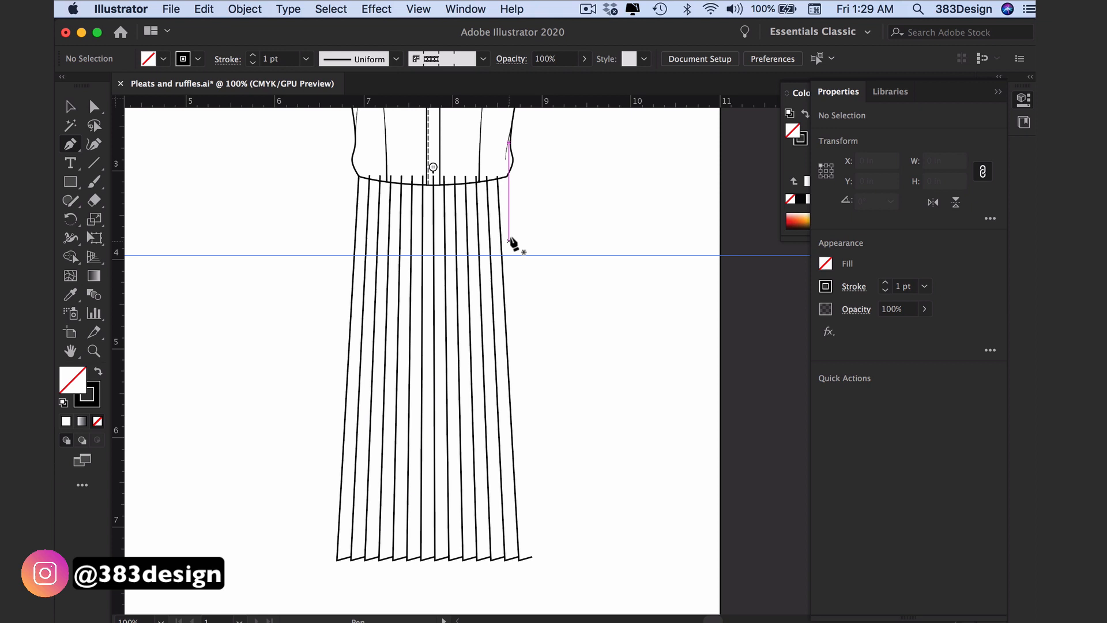
- Pen-draw the right side seam from the waist corner through a hip curve point to the hem corner
click(506, 174)
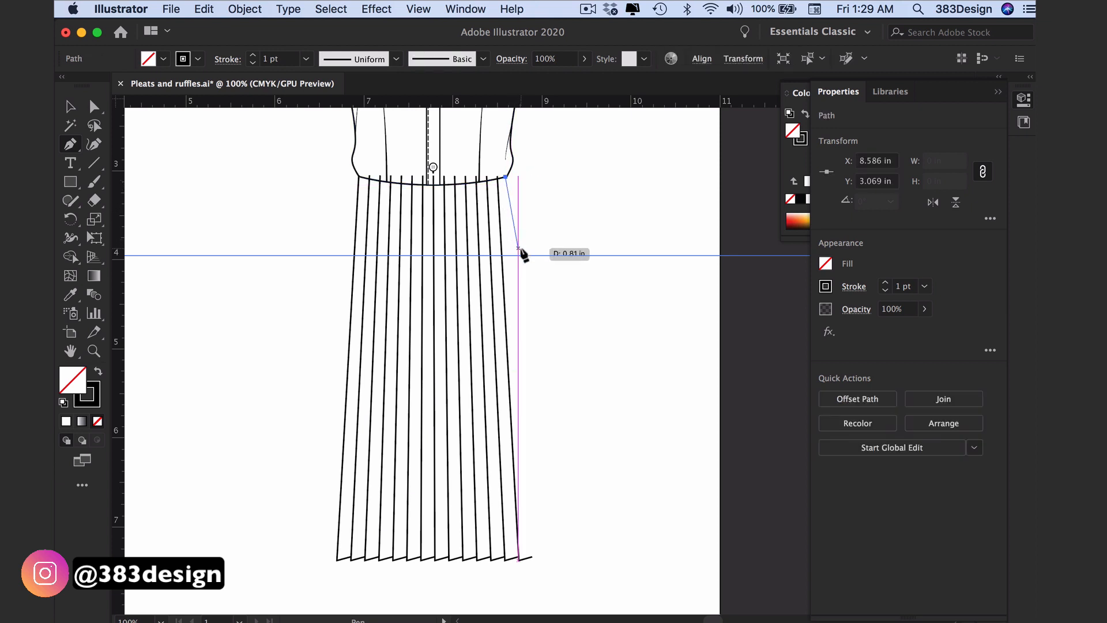
click(518, 247)
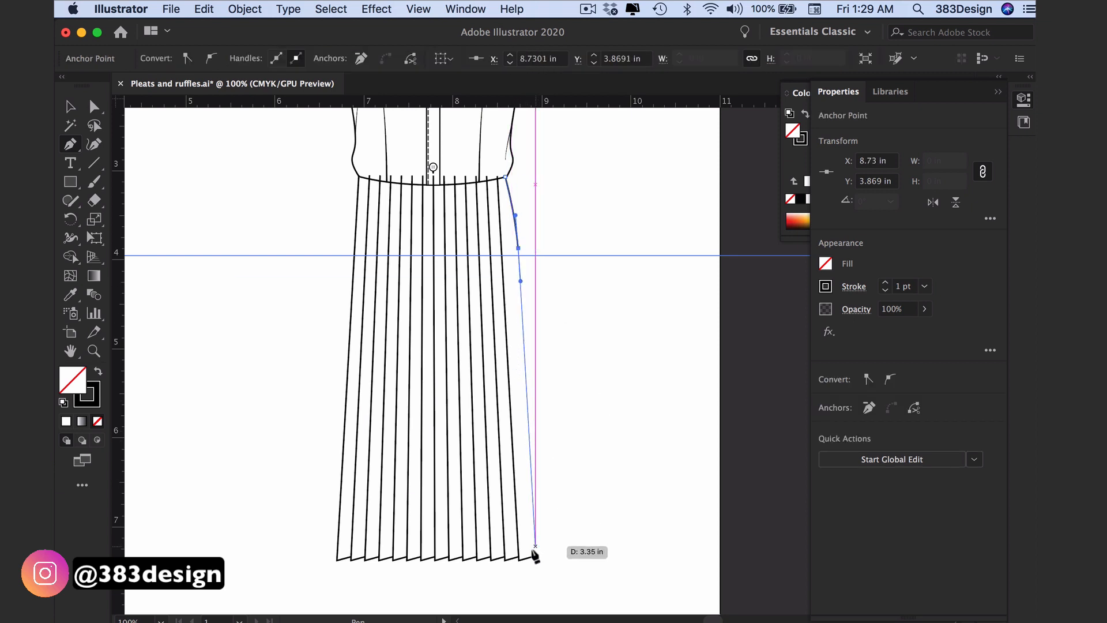
click(540, 325)
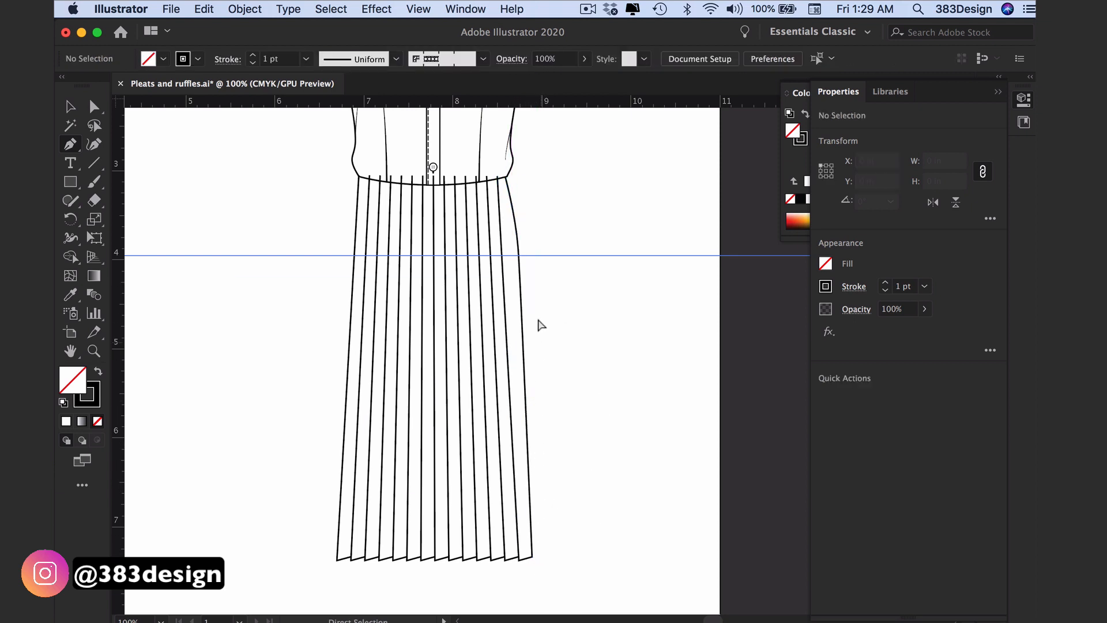
click(519, 255)
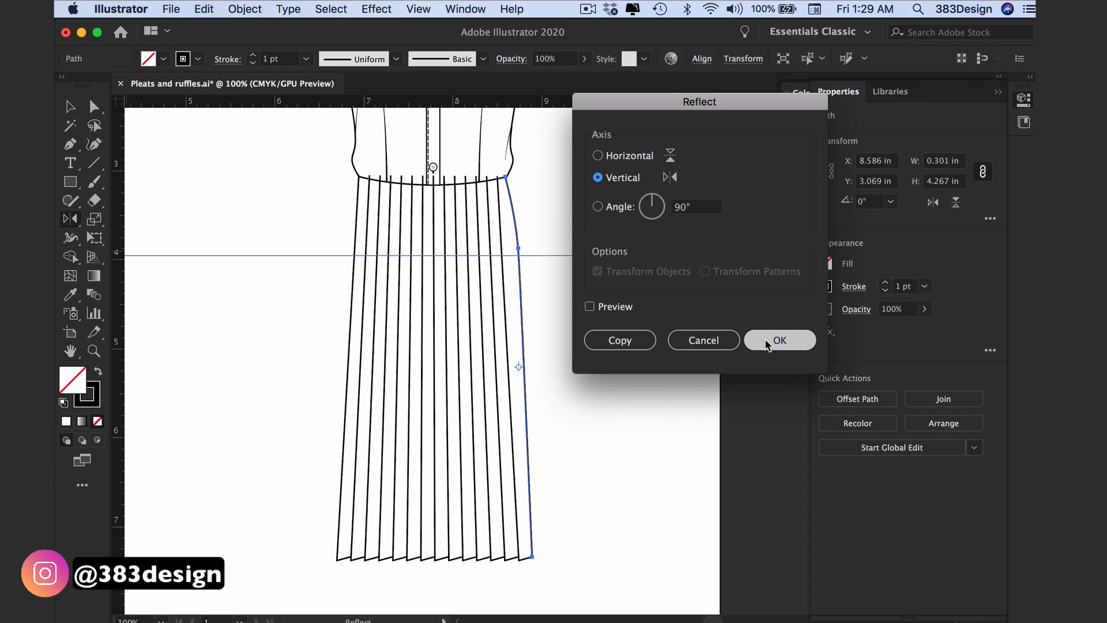
- Reflect a vertical copy of the side seam and move it to the skirt's left edge
click(779, 340)
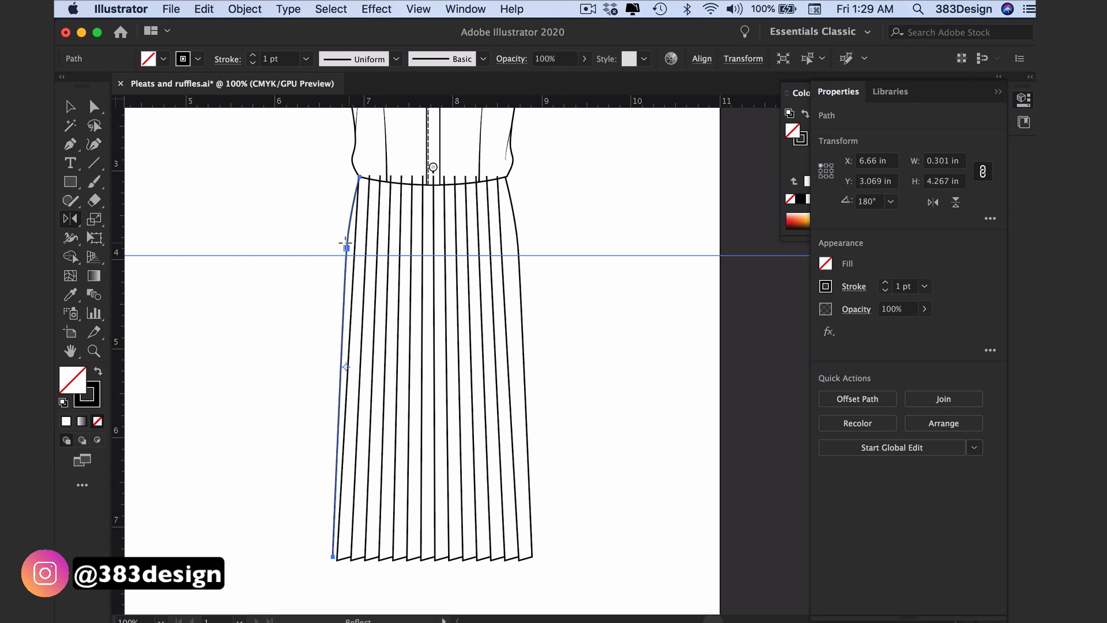
click(307, 230)
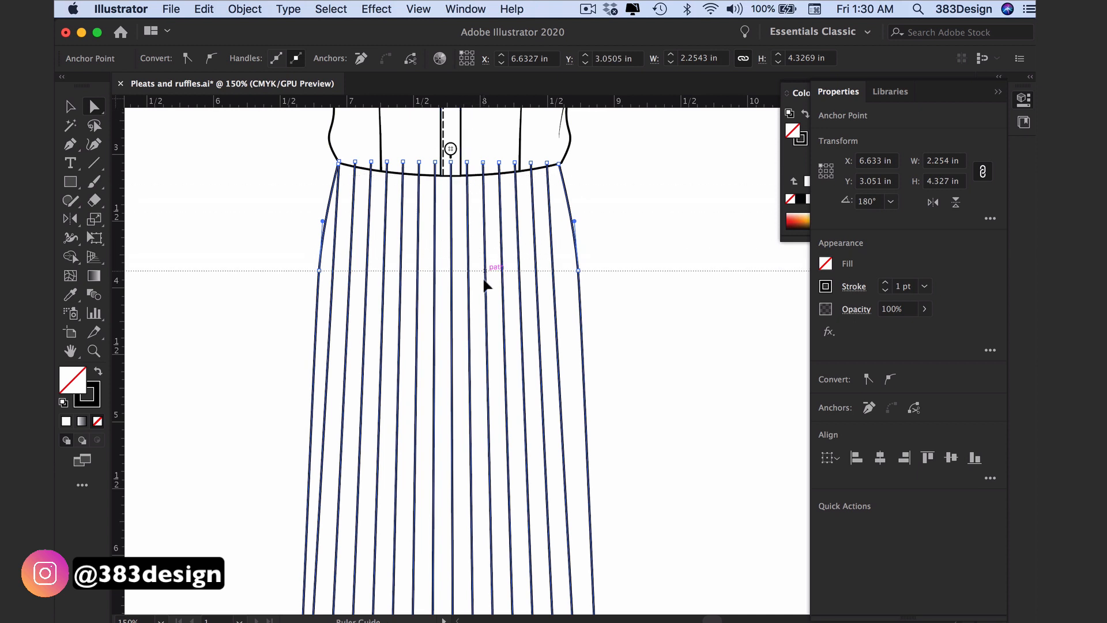
- Add smooth anchor points at hip level on the left pleat lines to curve them outward
click(485, 270)
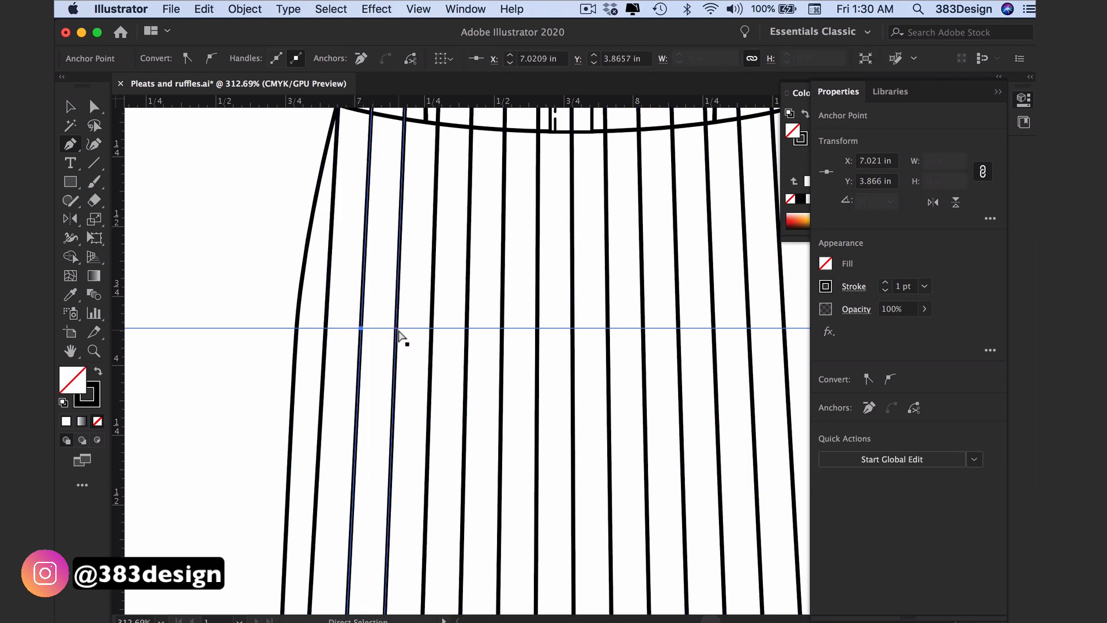
click(396, 329)
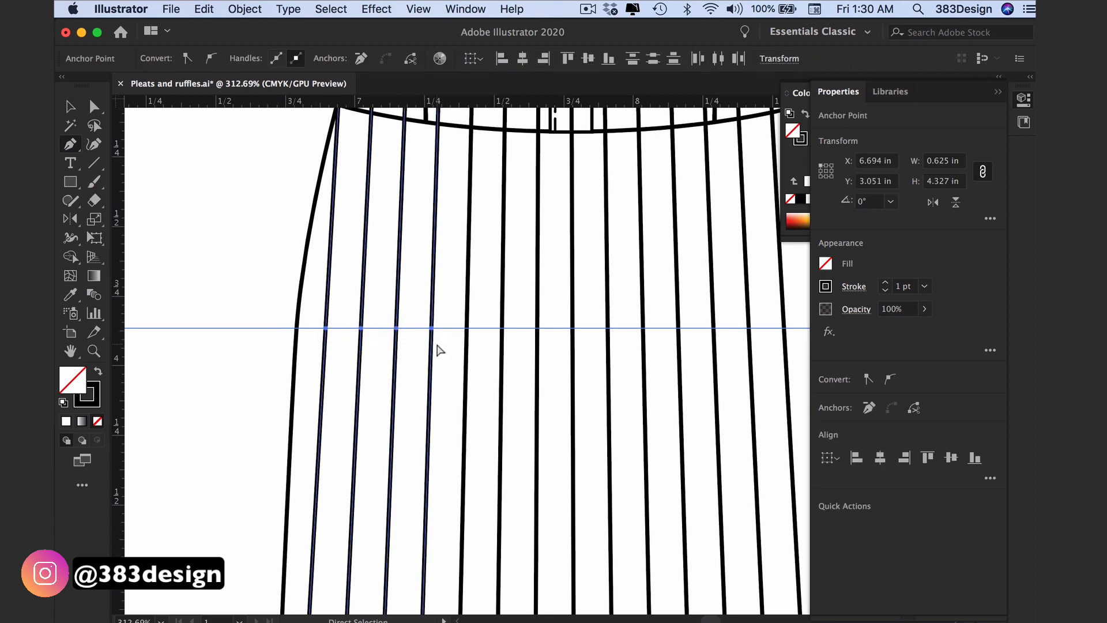
mouse_move(528, 324)
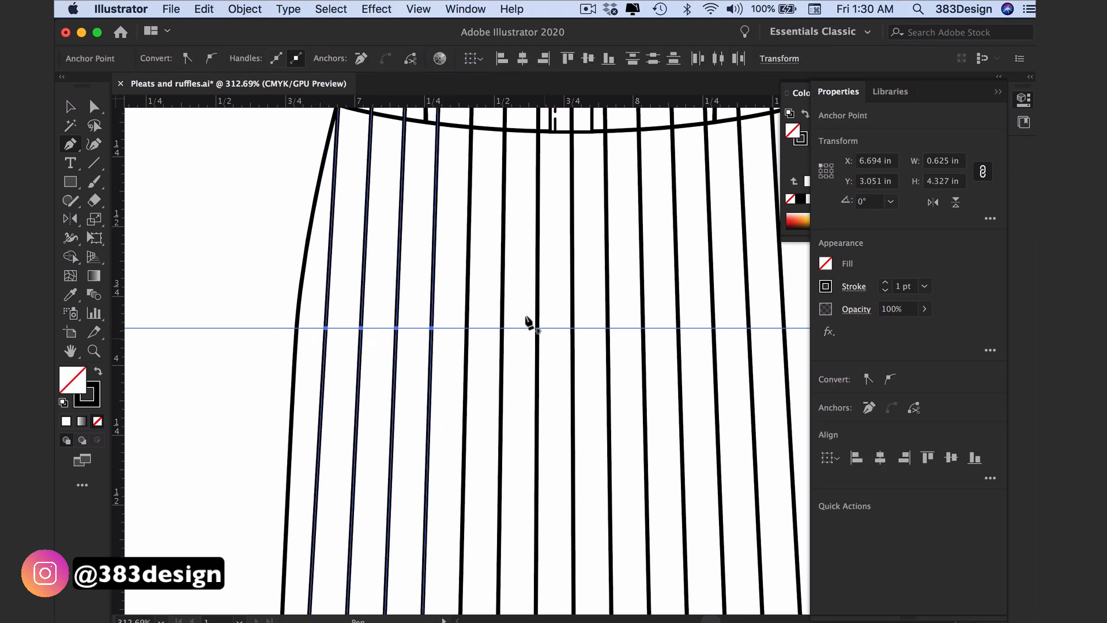
mouse_move(890, 379)
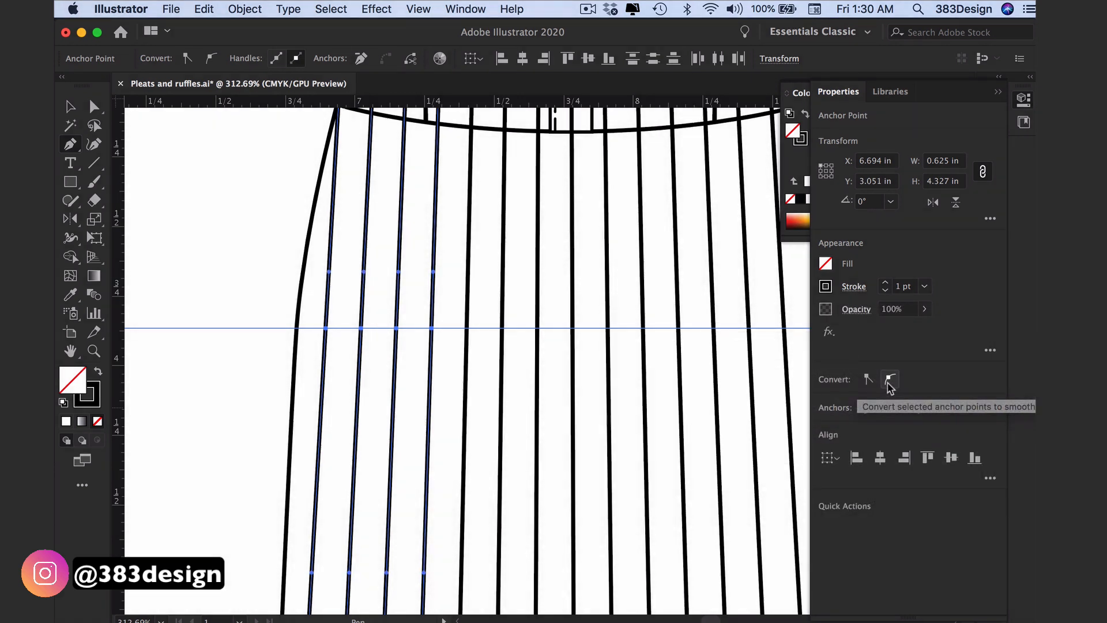
click(889, 379)
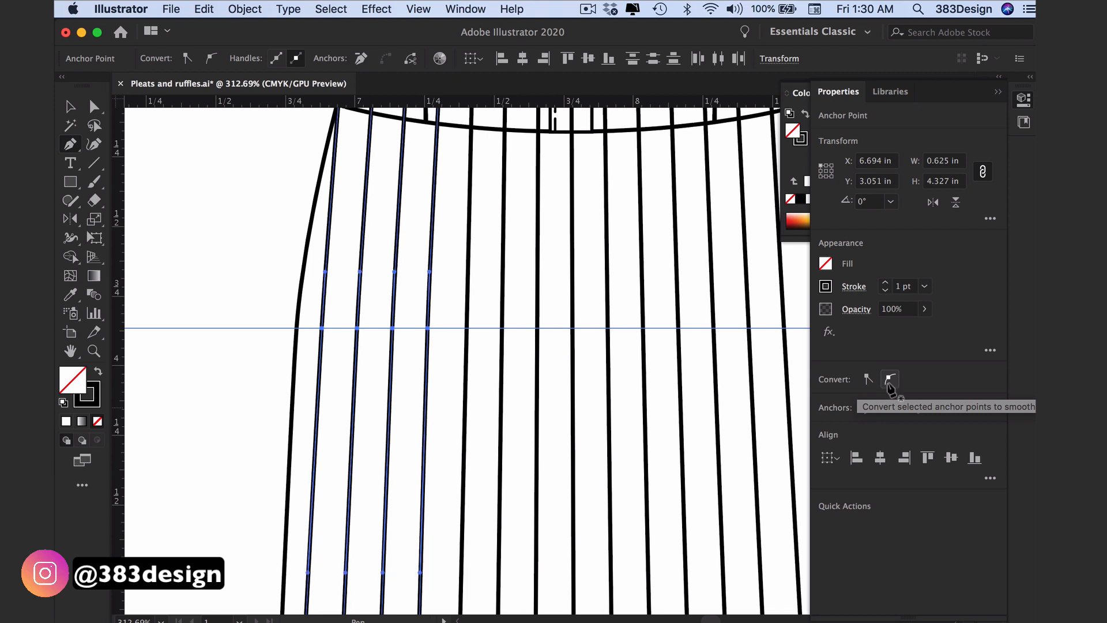
click(890, 380)
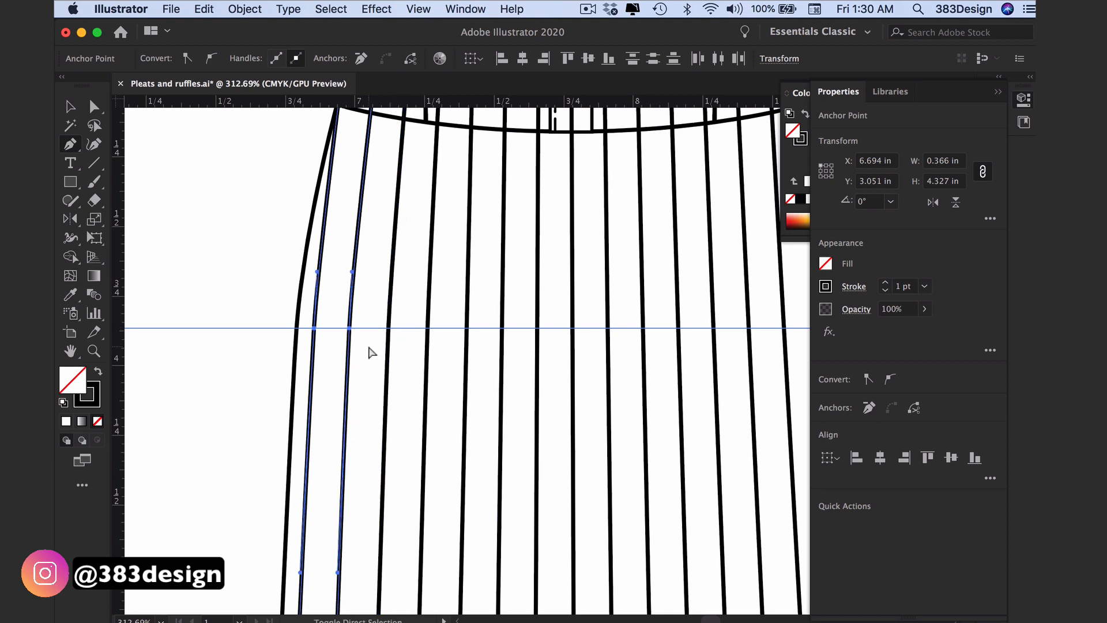
click(352, 332)
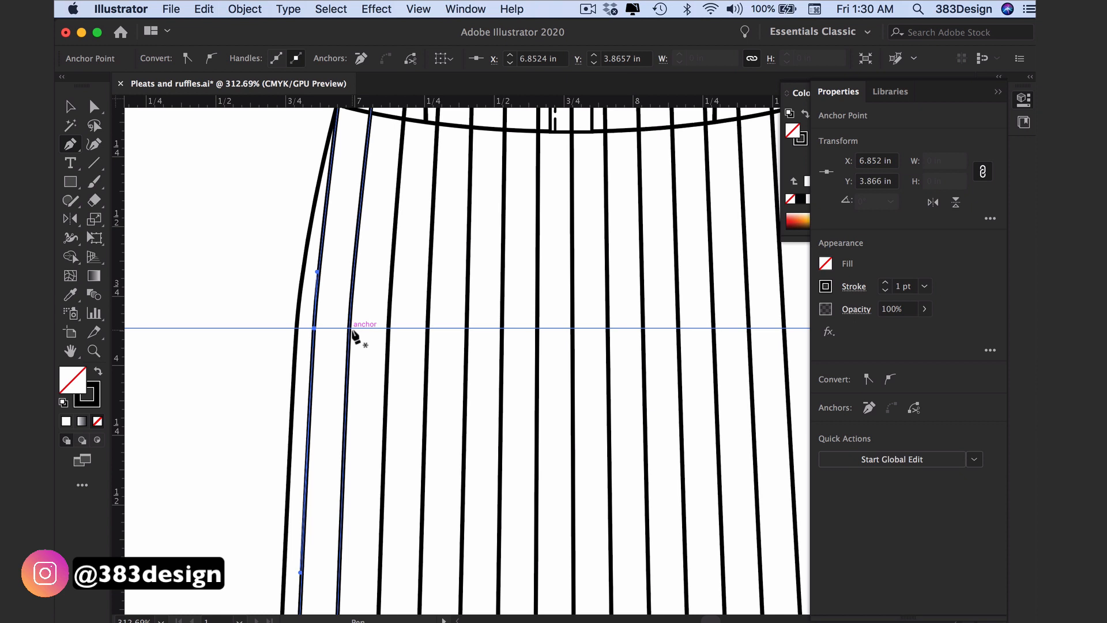
click(289, 321)
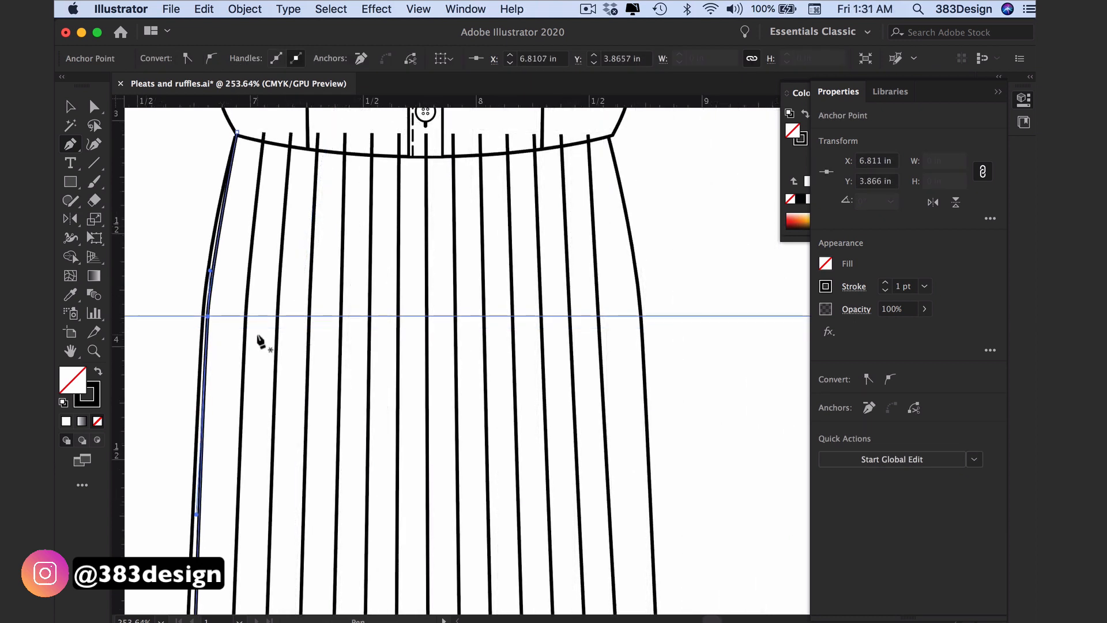
mouse_move(215, 275)
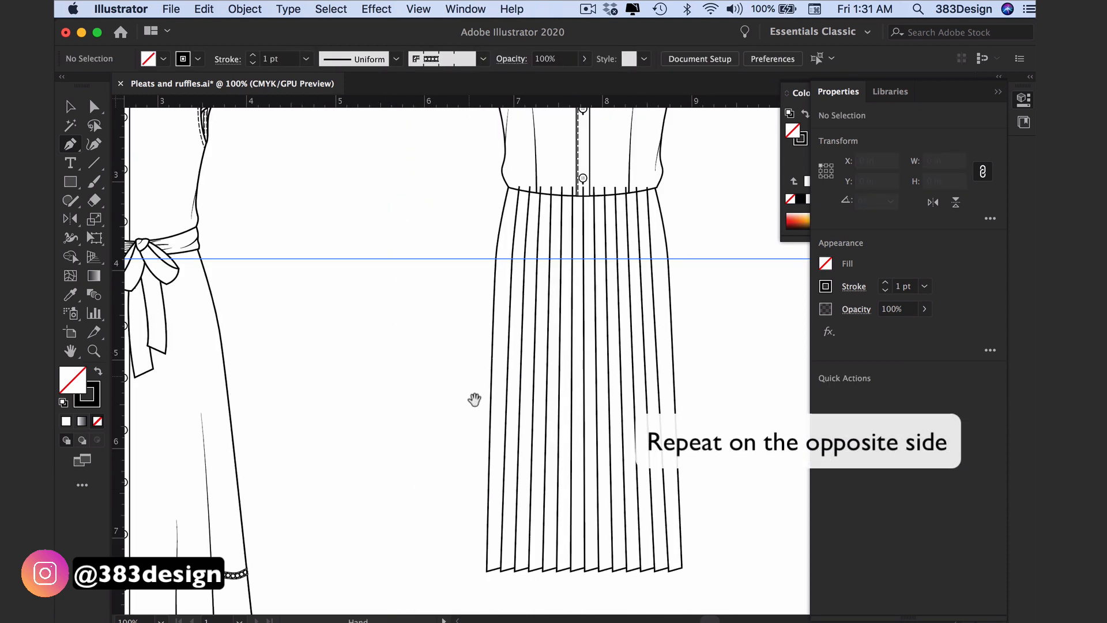
- Curve the right-side pleats at the hip and widen the skirt hem flare with Free Distort
click(494, 353)
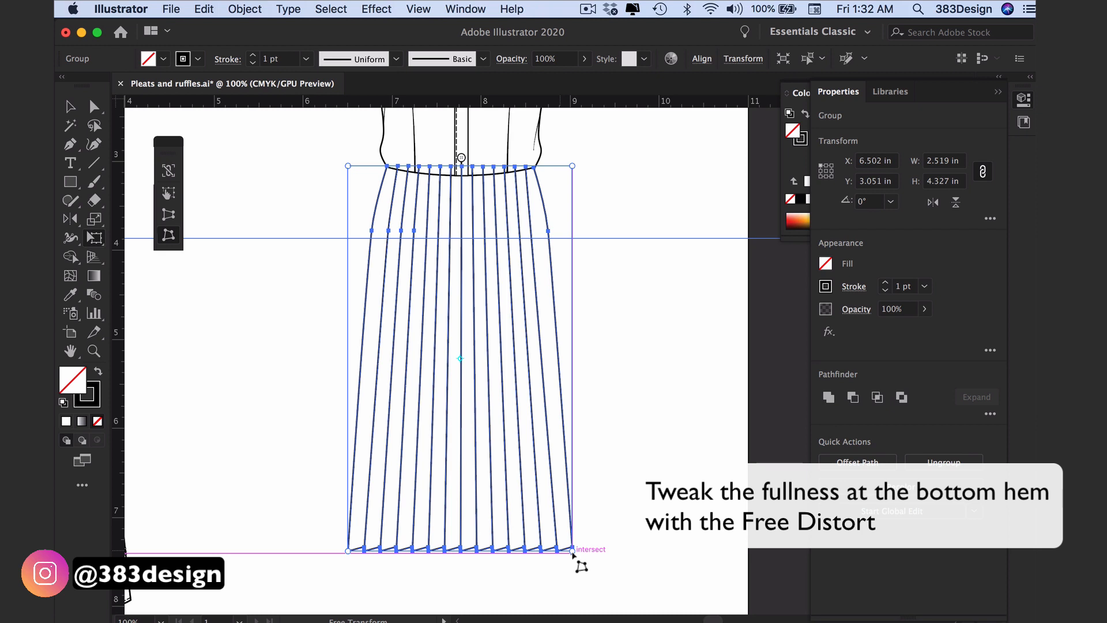
click(233, 188)
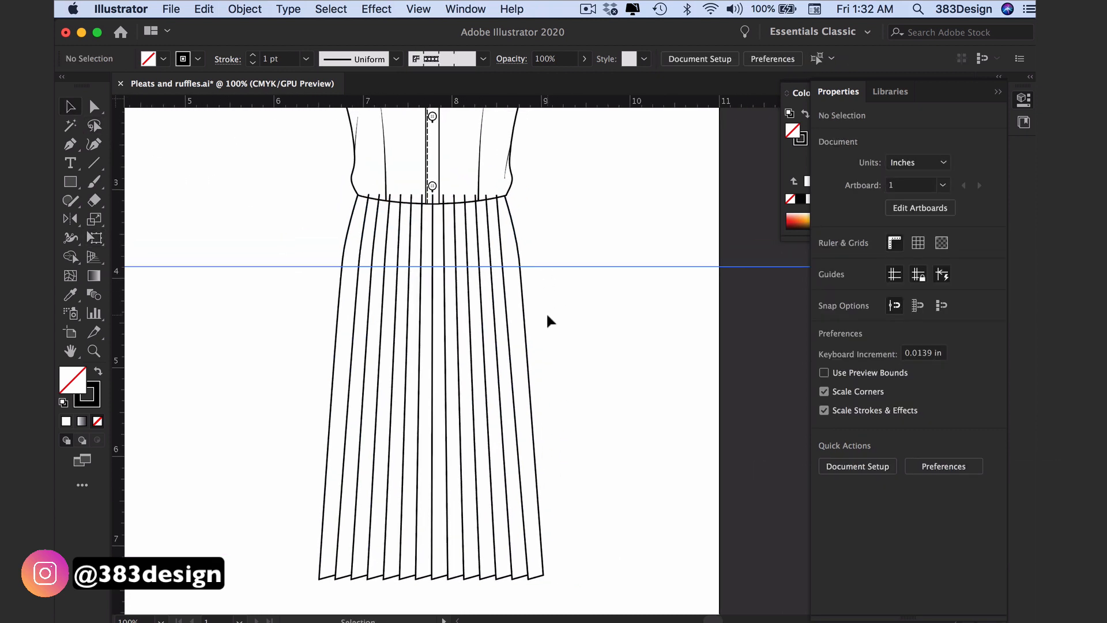
mouse_move(486, 283)
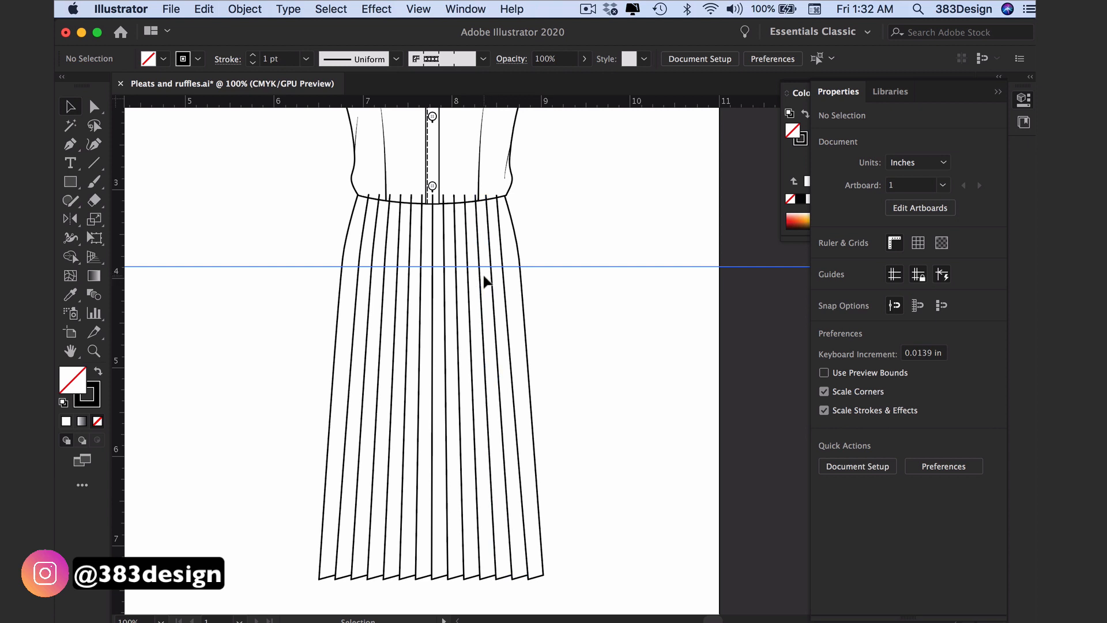
- Send the pleated skirt group to the back so it sits under the bodice and waistband
right_click(485, 286)
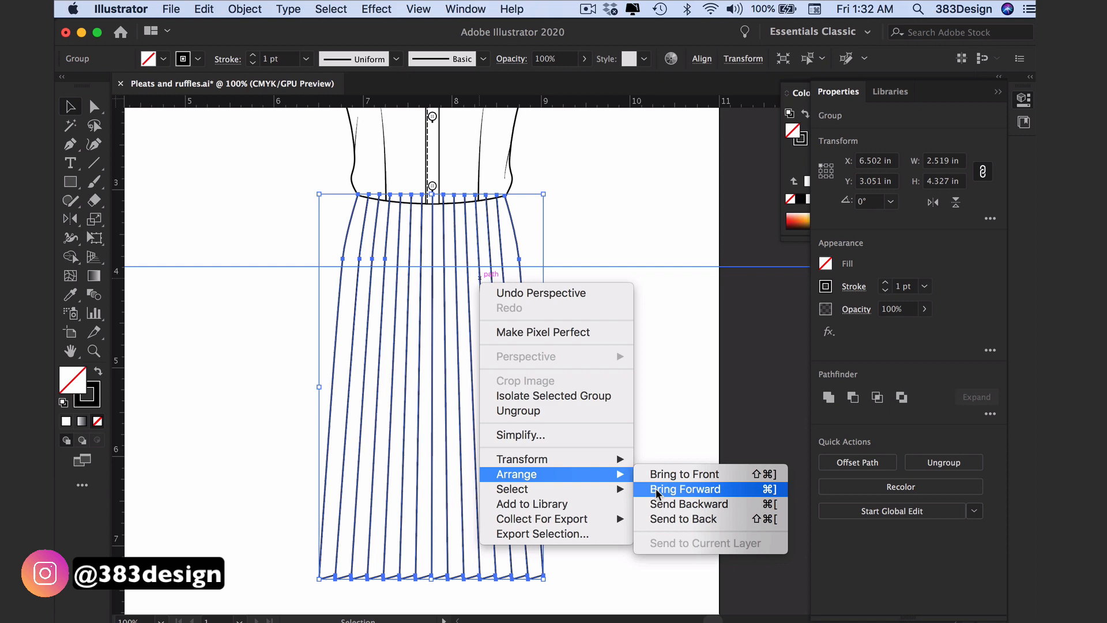
mouse_move(682, 519)
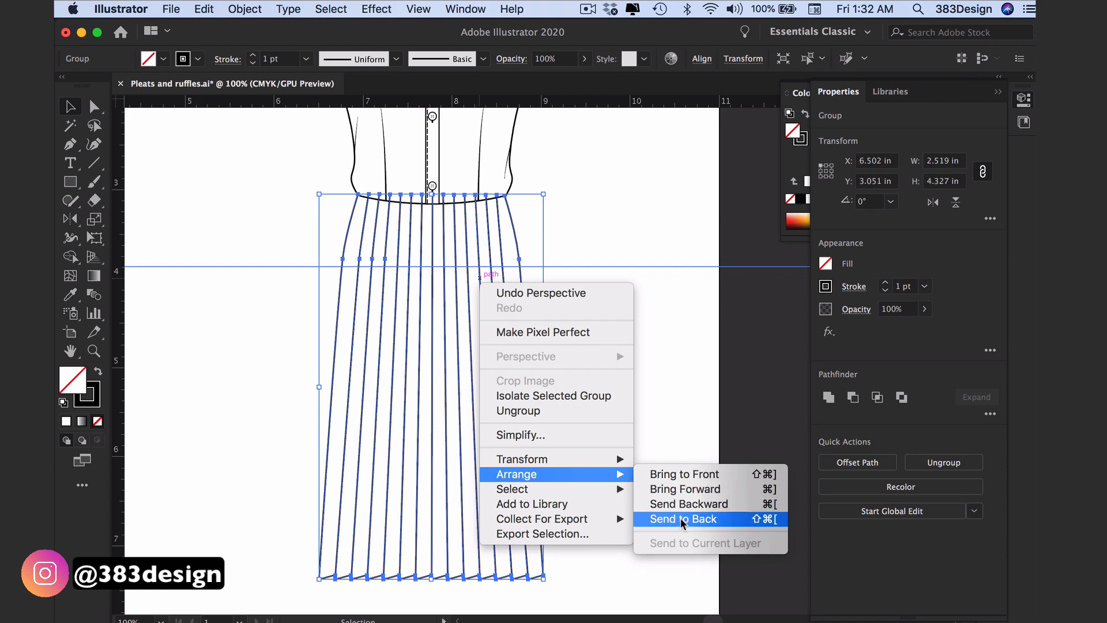
click(682, 519)
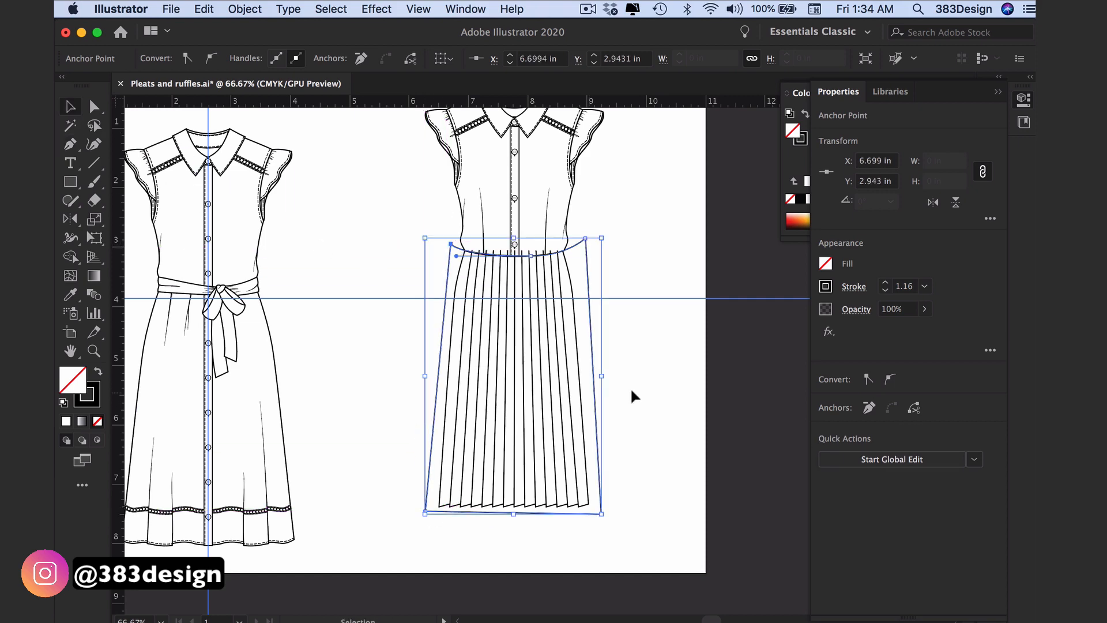
click(682, 374)
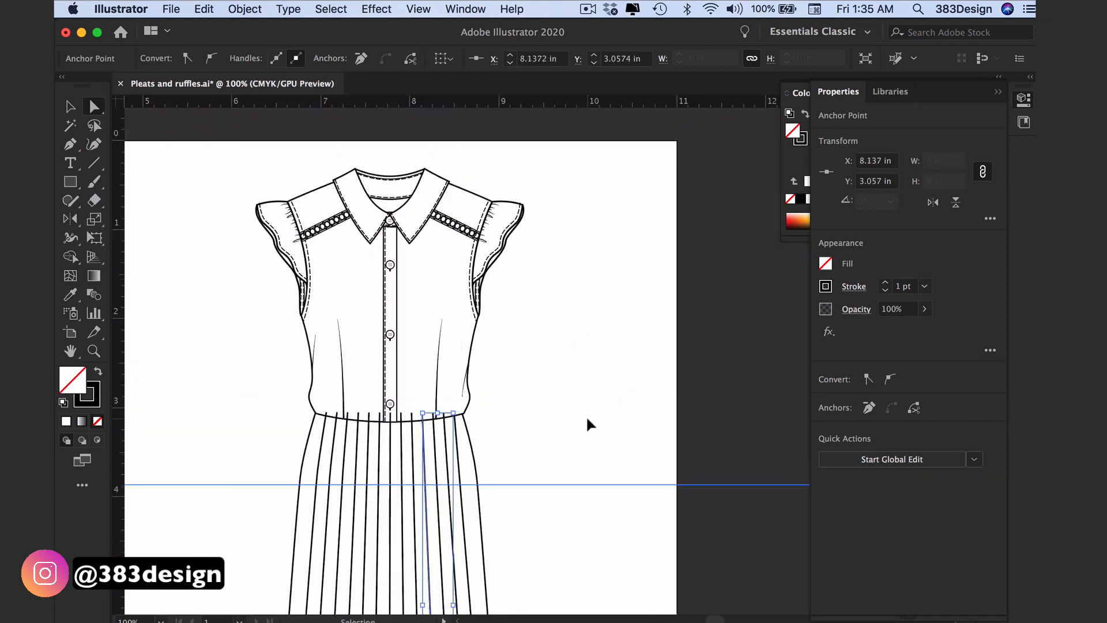
click(591, 424)
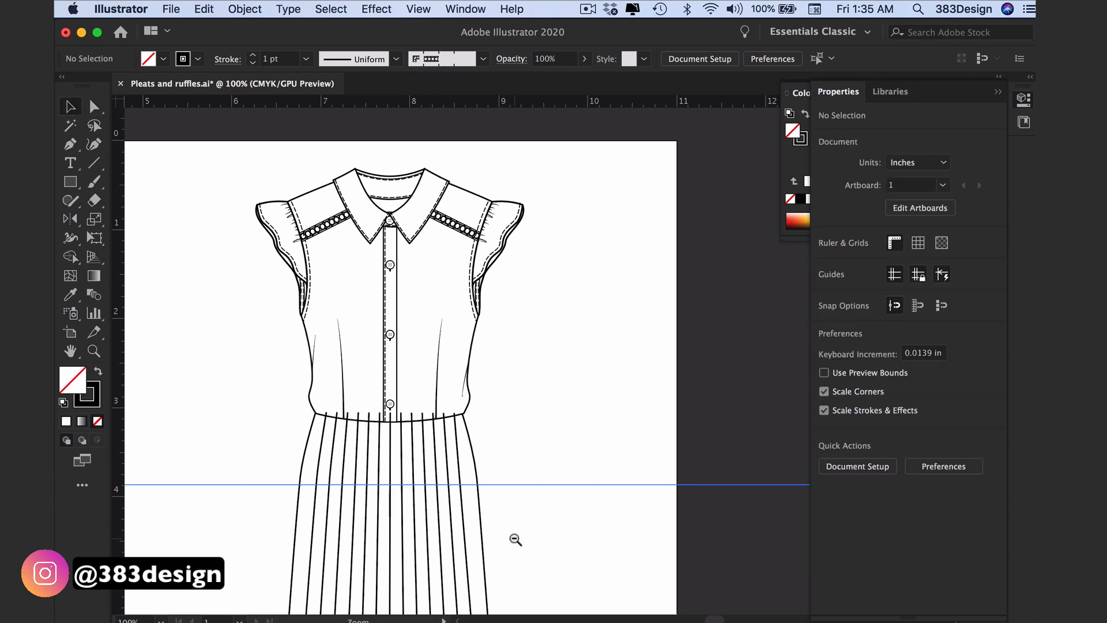